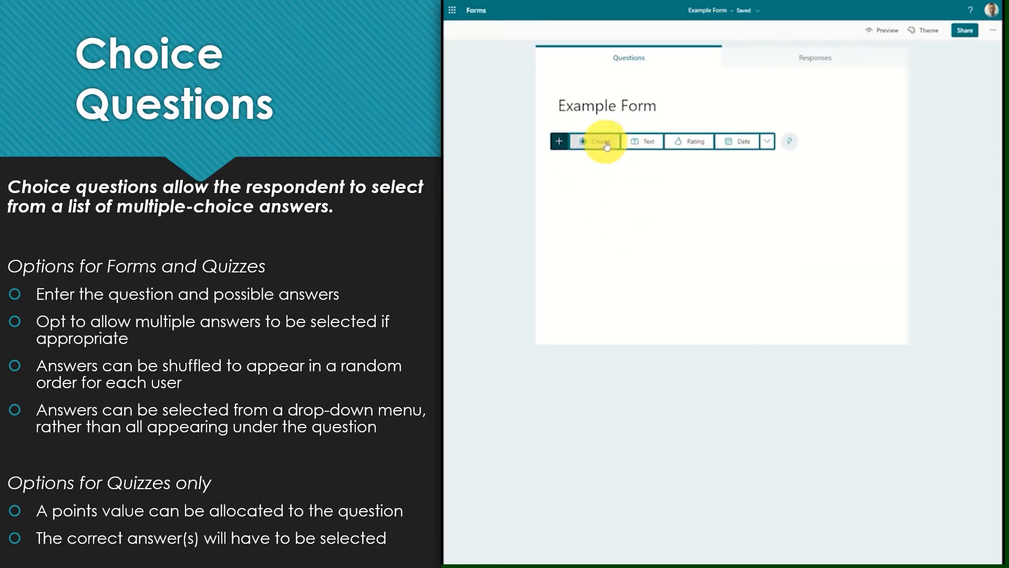
# Add a four-option choice question with shuffled options, shown as a drop-down list.
pyautogui.click(596, 141)
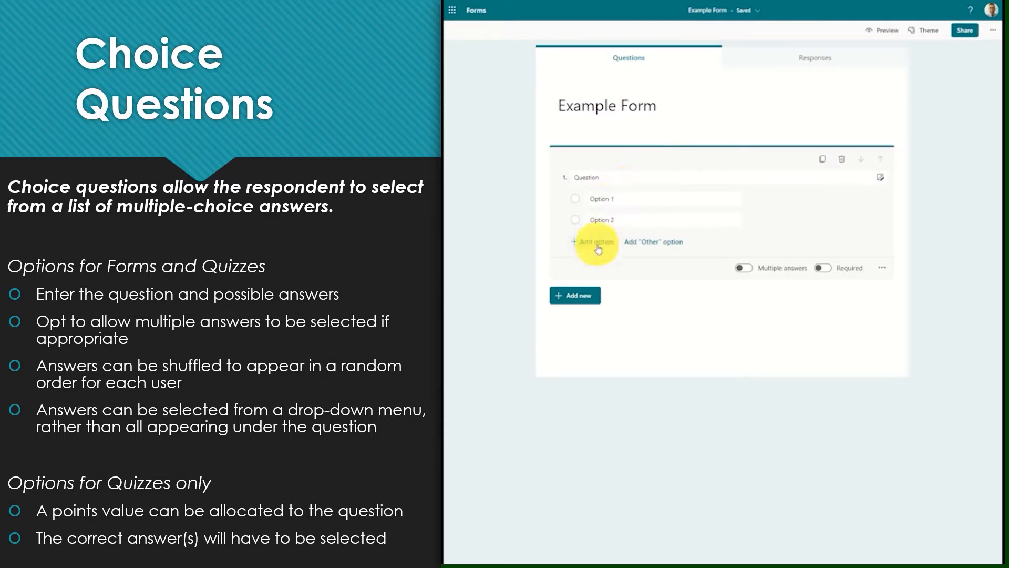
pyautogui.click(594, 242)
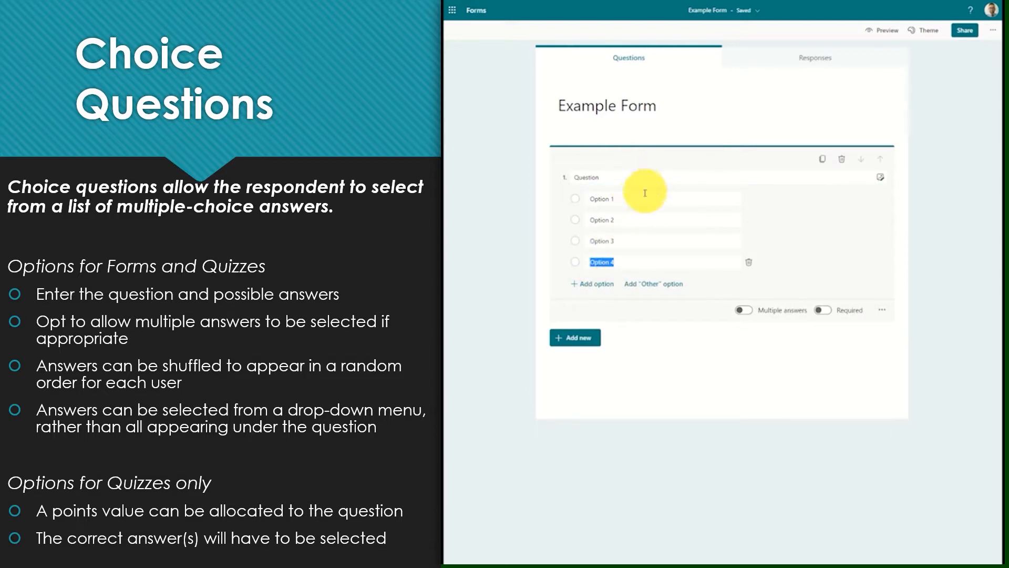
pyautogui.moveTo(883, 316)
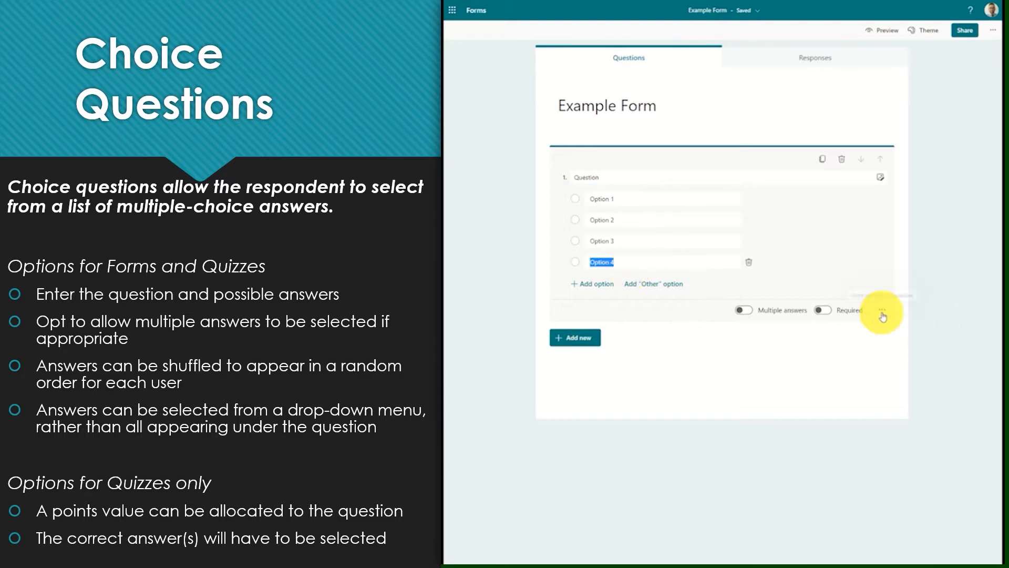
pyautogui.click(883, 310)
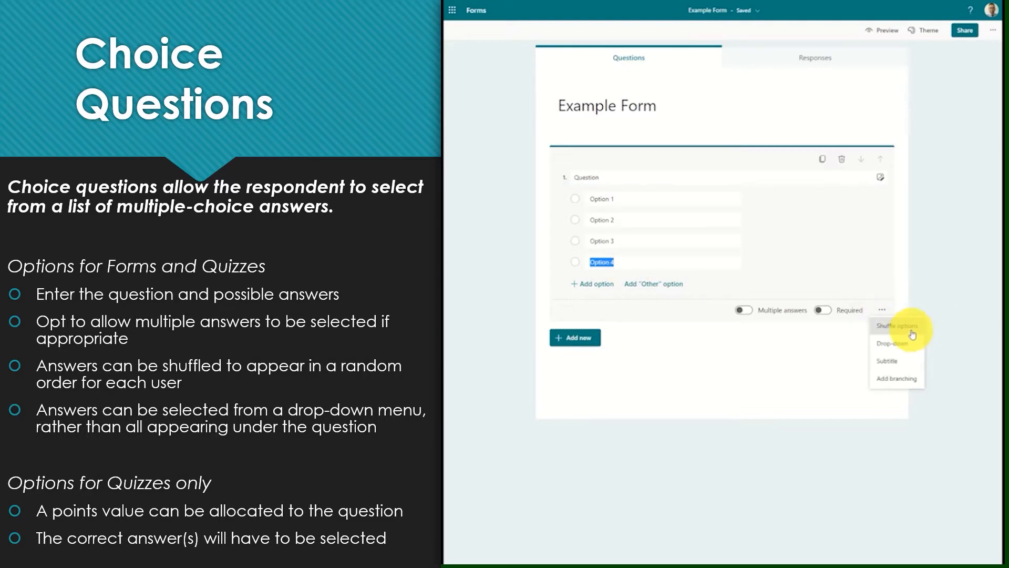
pyautogui.click(888, 326)
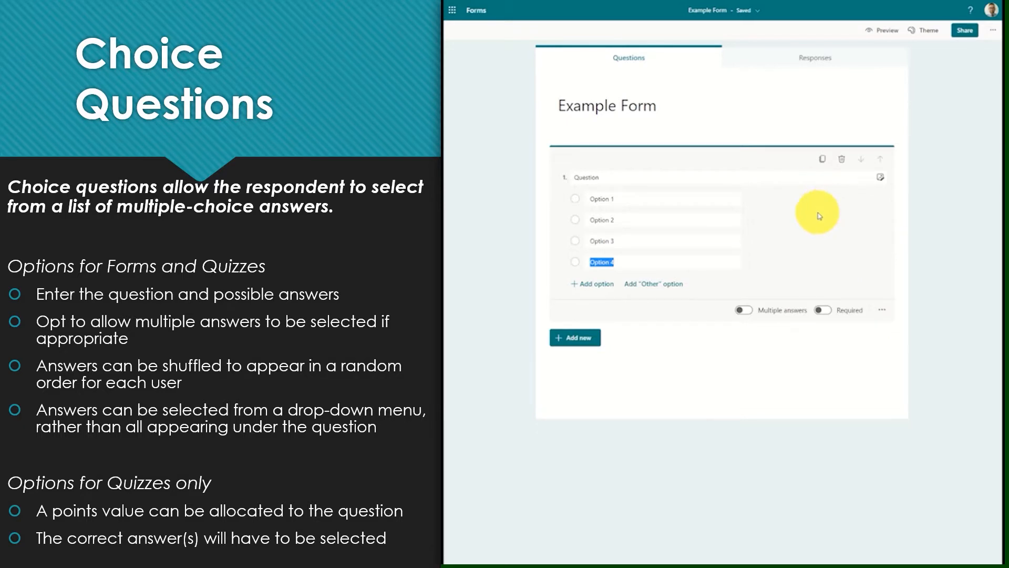
pyautogui.moveTo(883, 311)
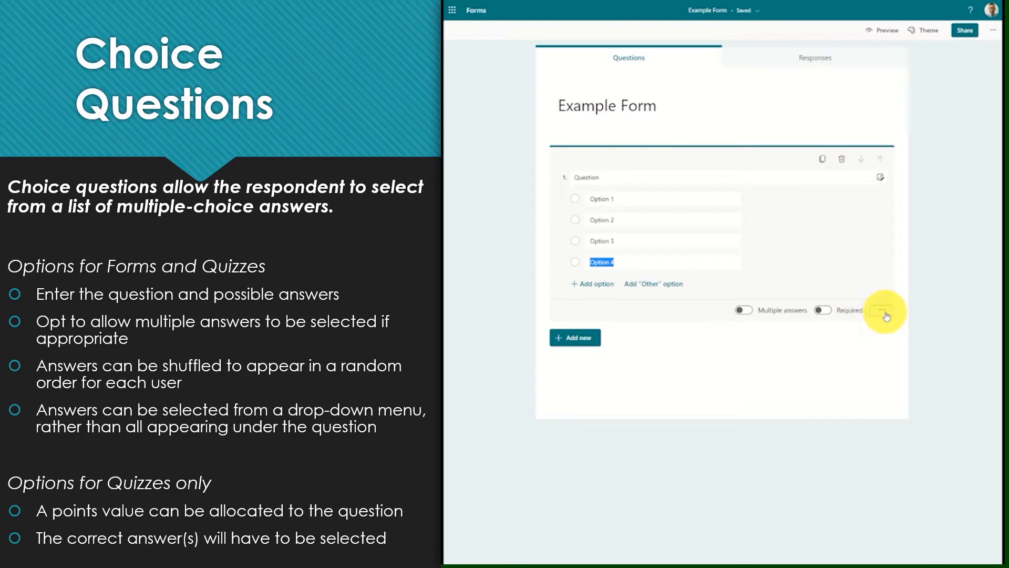
pyautogui.click(886, 309)
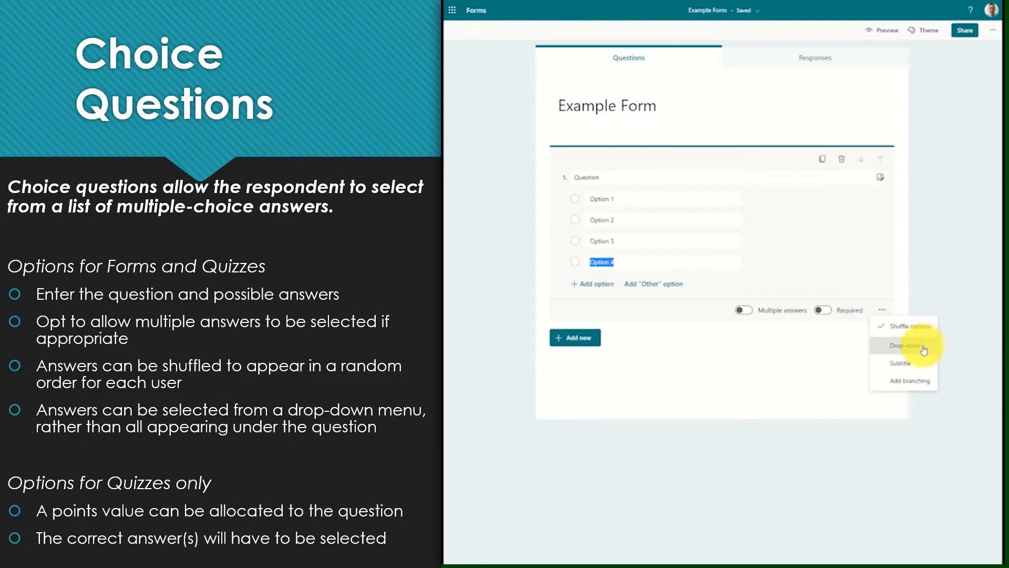
pyautogui.click(902, 346)
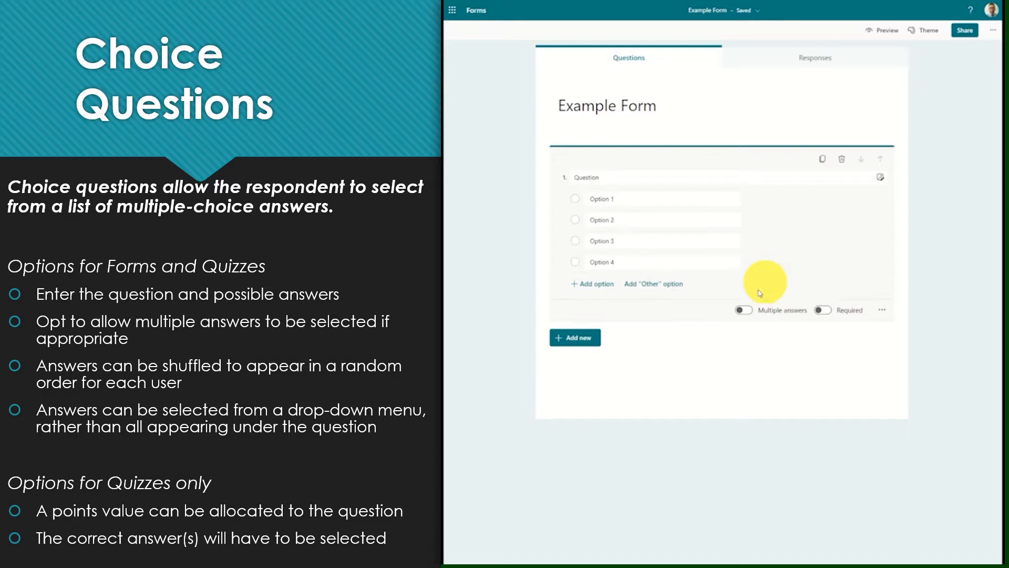
# Turn on Multiple answers for the form's choice question and mark quiz Option 4 correct.
pyautogui.click(743, 309)
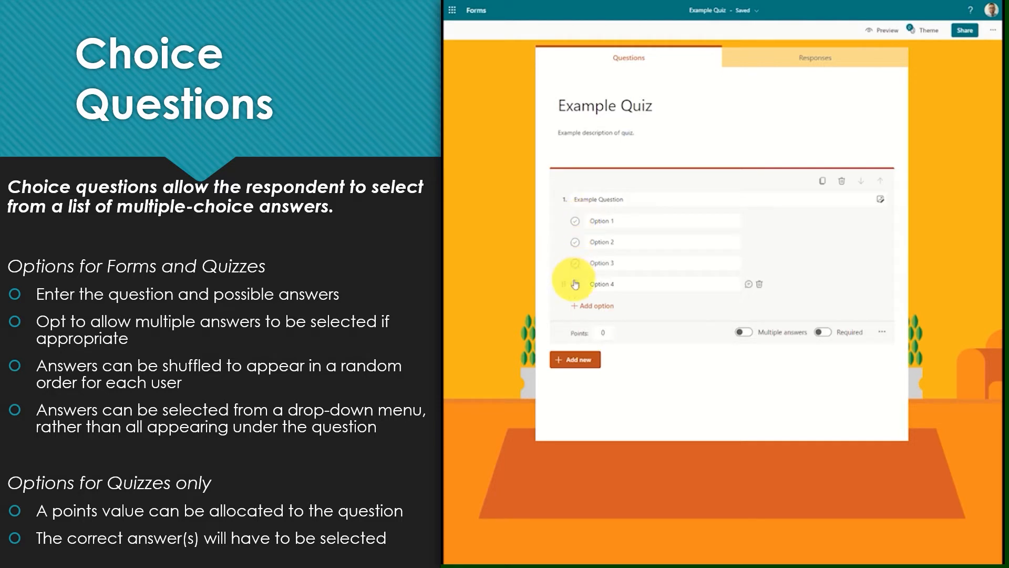
pyautogui.click(574, 284)
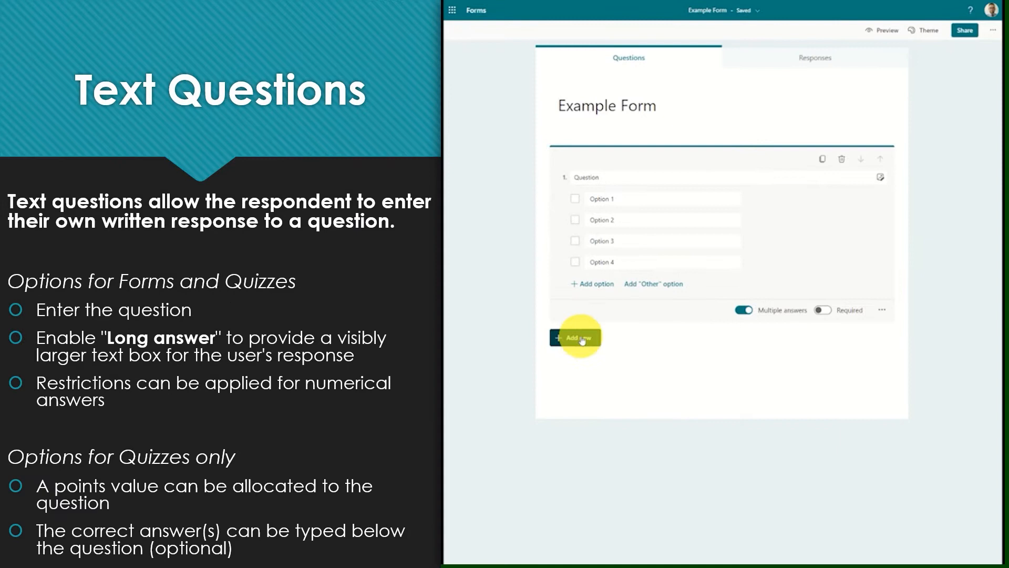
# Add text question 'Example question?' with Long answer on and a Number restriction.
pyautogui.click(576, 337)
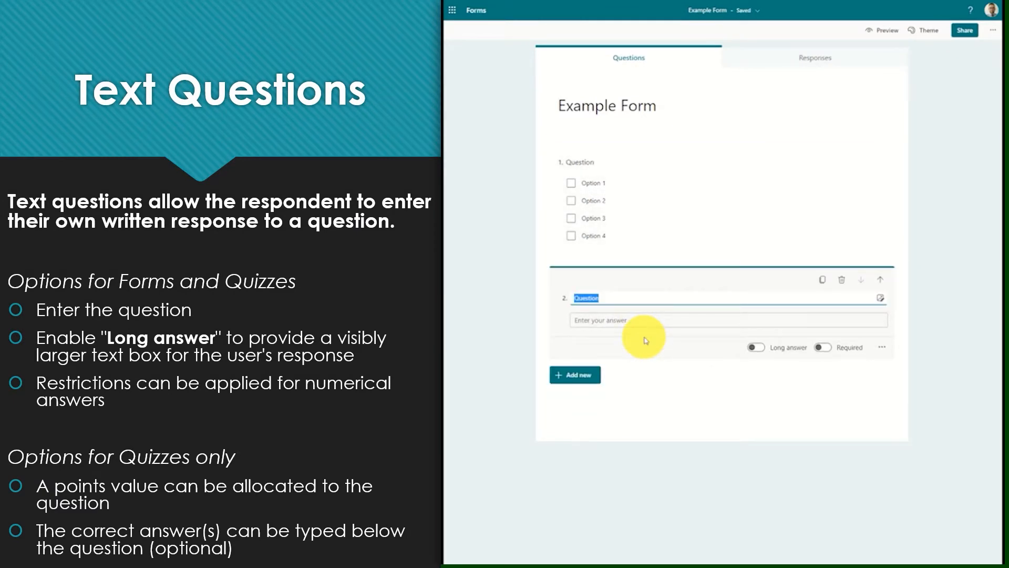
pyautogui.write('Example que')
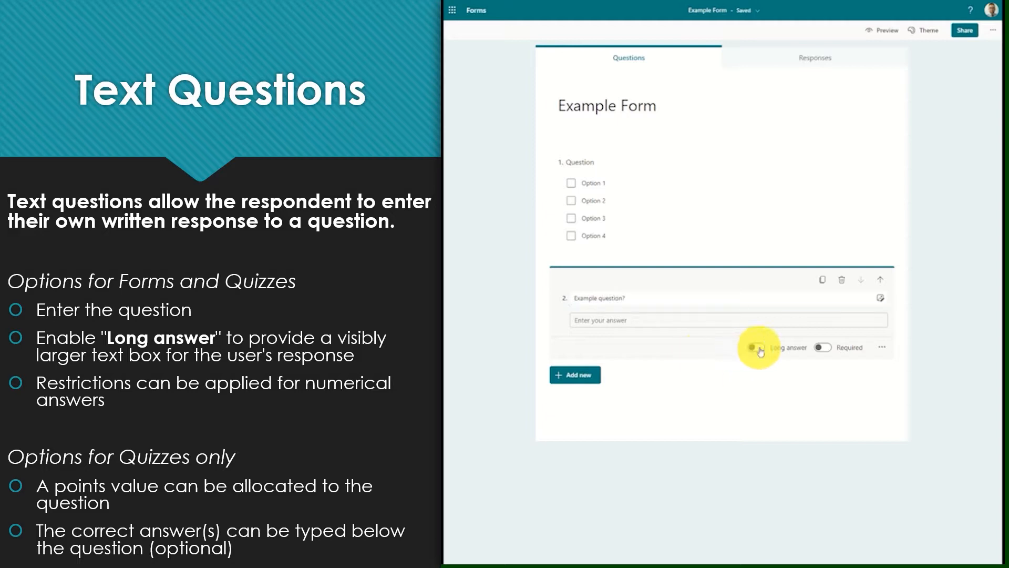
pyautogui.click(755, 347)
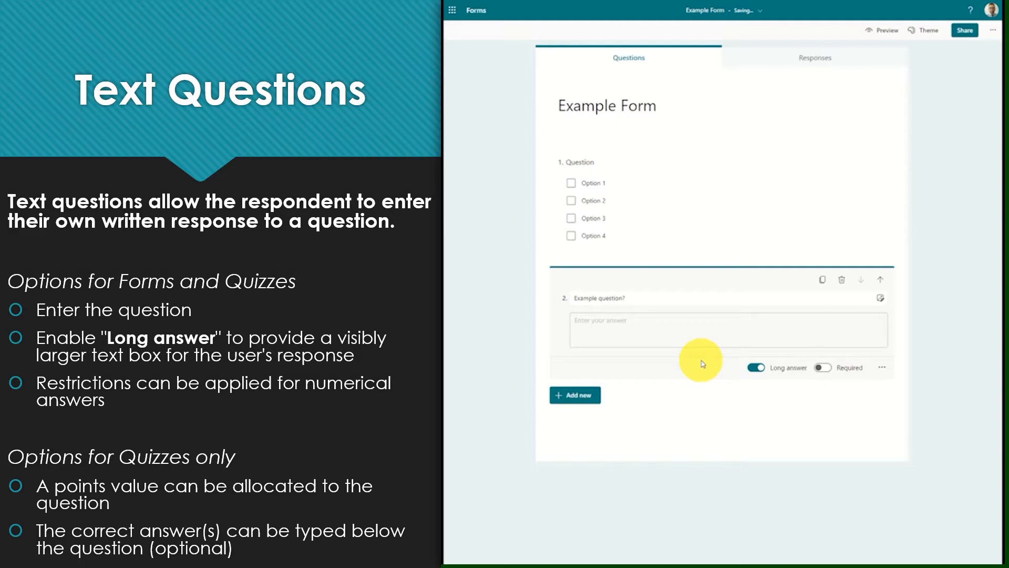
pyautogui.click(756, 367)
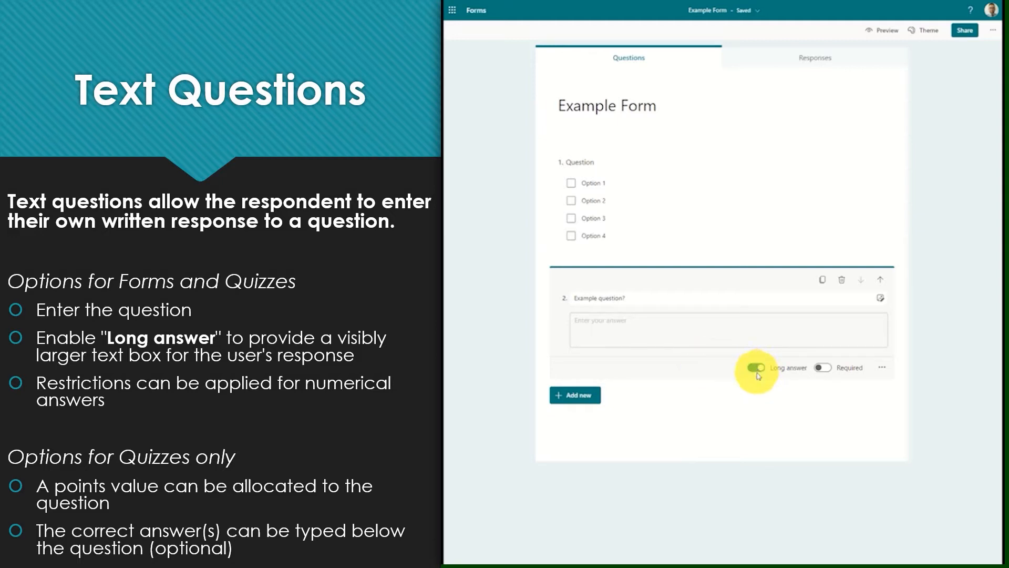
pyautogui.click(757, 367)
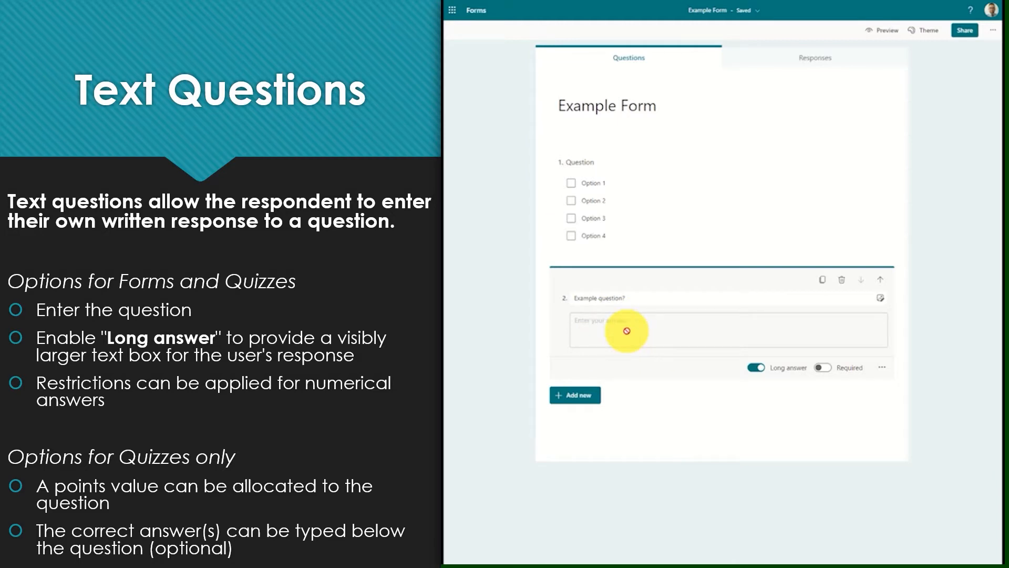
pyautogui.click(883, 367)
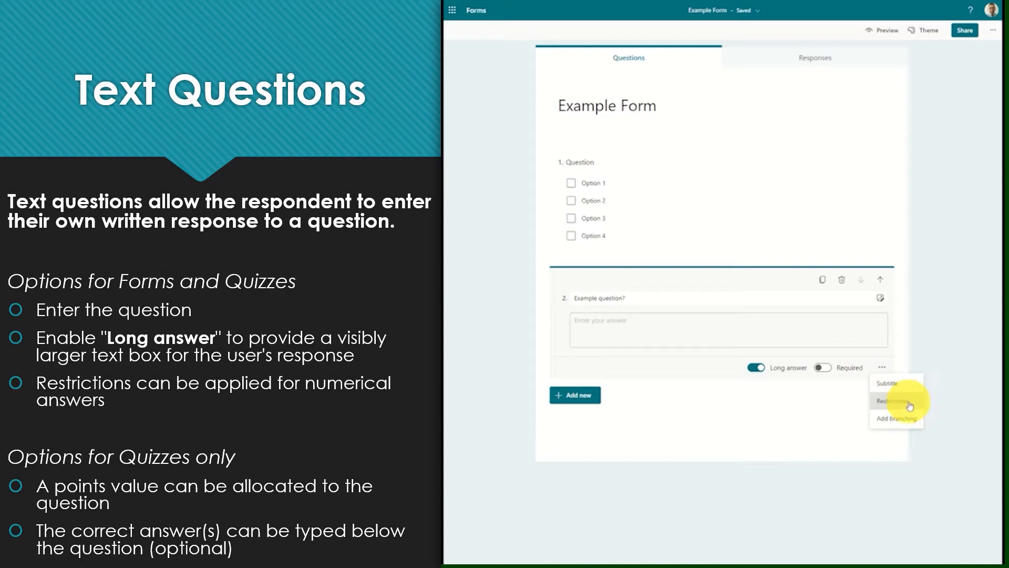
pyautogui.click(894, 401)
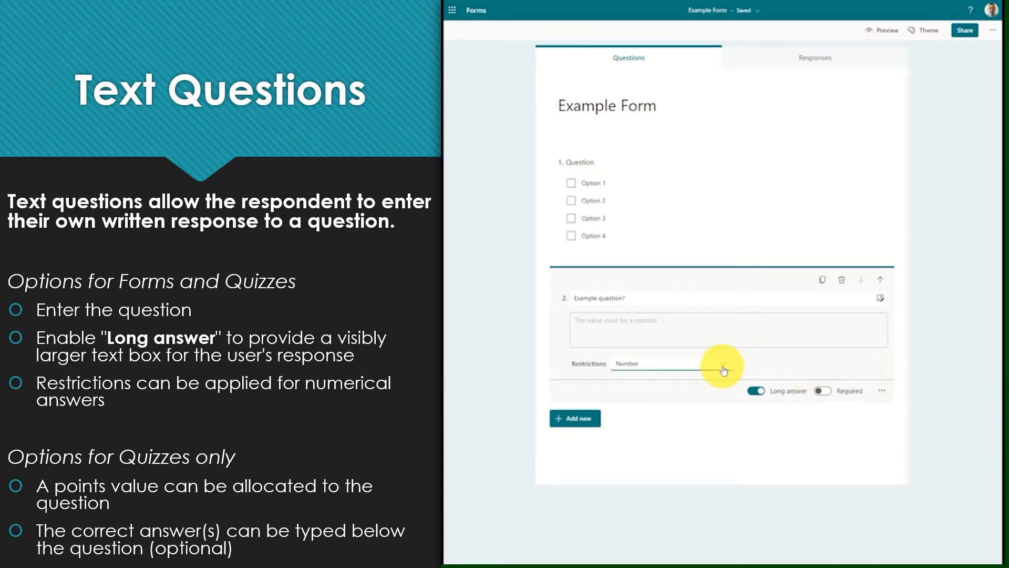
pyautogui.click(650, 362)
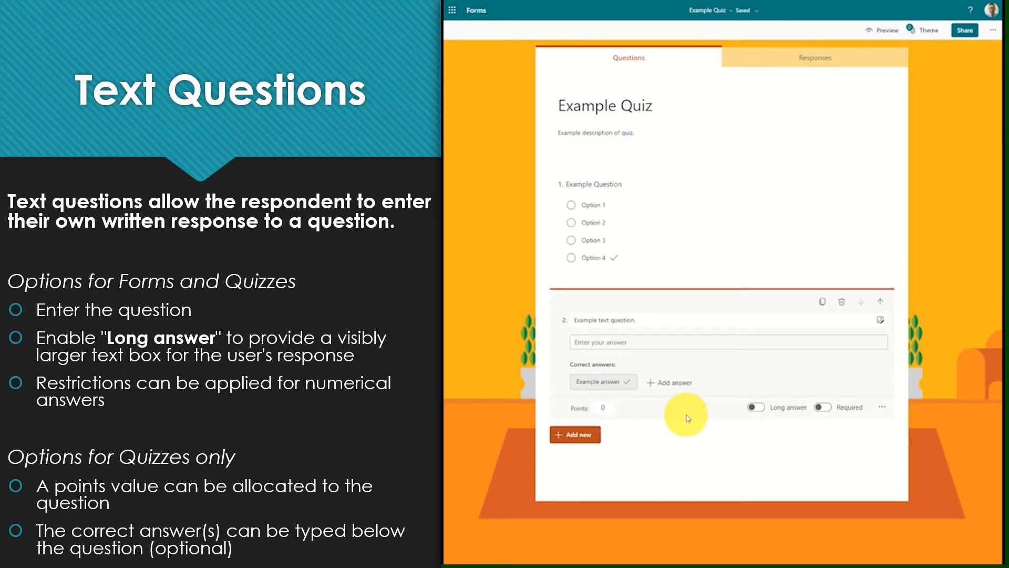
# Add 'Answer' as a second correct answer beside 'Example answer' on the quiz text question.
pyautogui.click(670, 382)
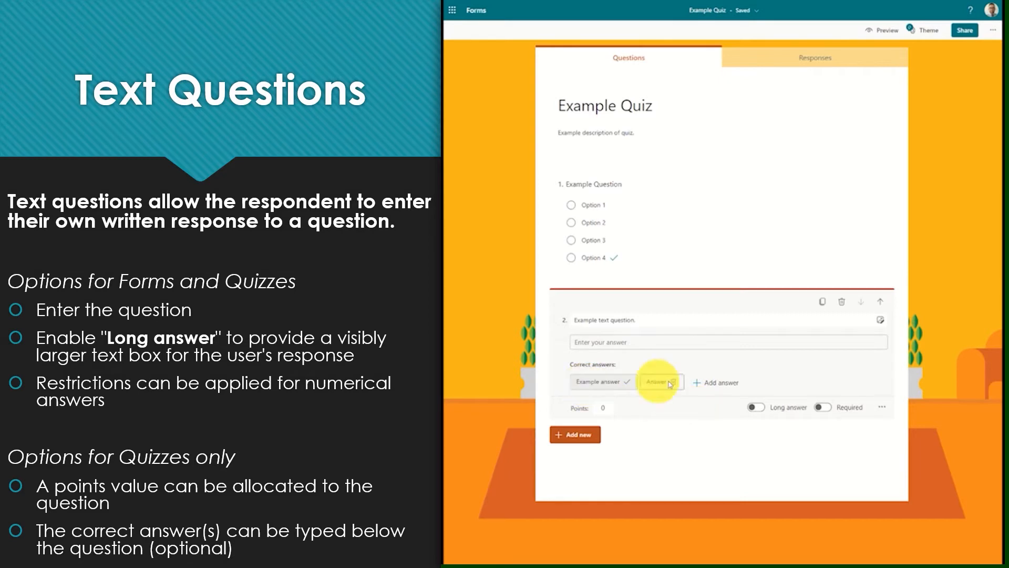
pyautogui.click(674, 381)
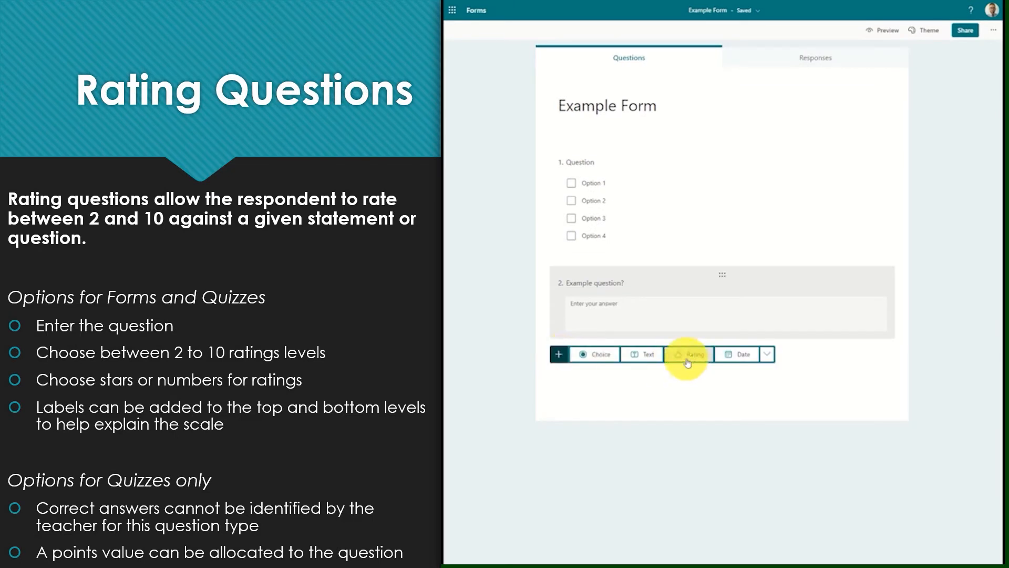
# Add rating 'How difficult do you find forms to use?' with 10 numbered levels and labels.
pyautogui.click(688, 353)
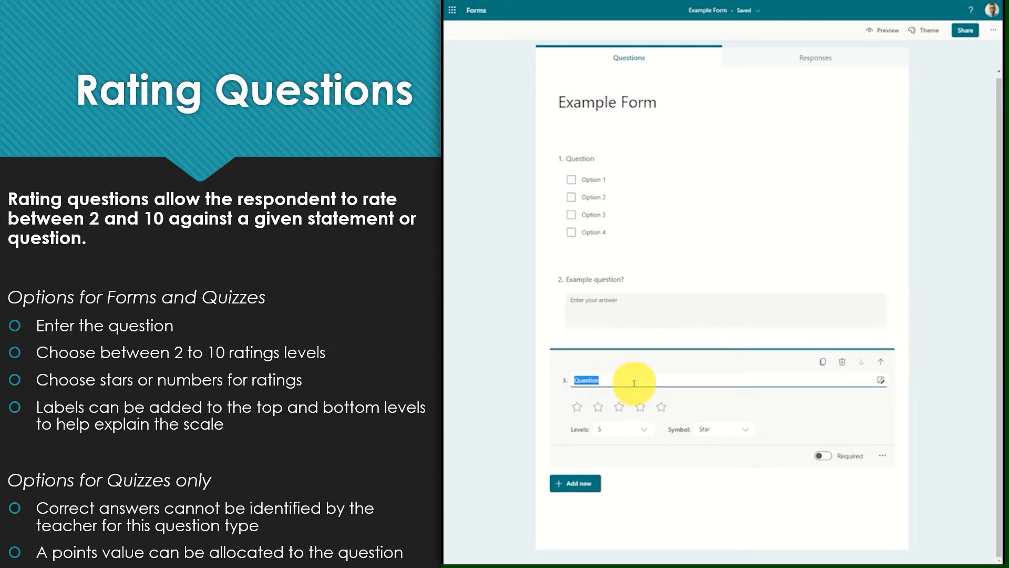
pyautogui.moveTo(647, 441)
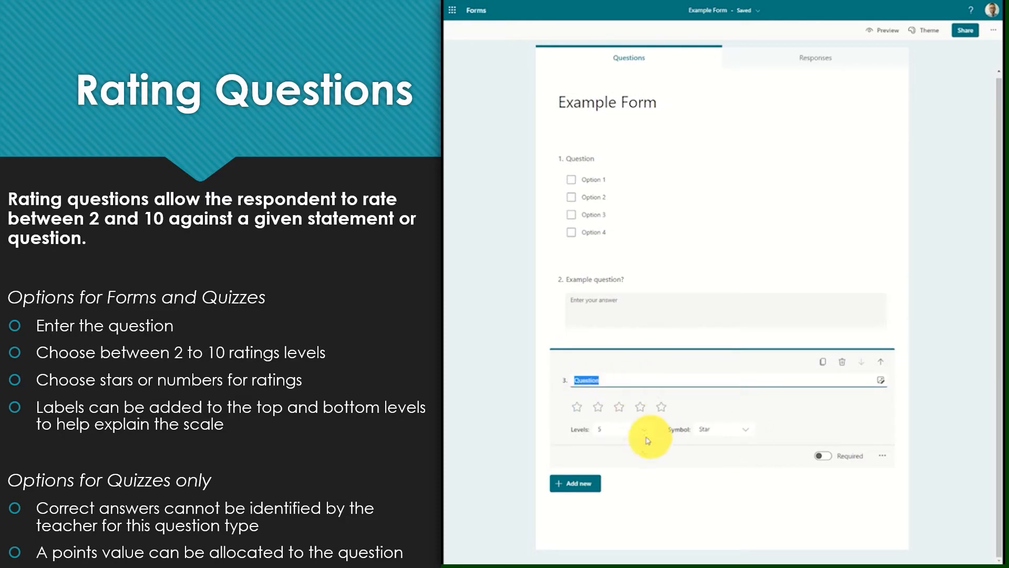
pyautogui.write('Ha')
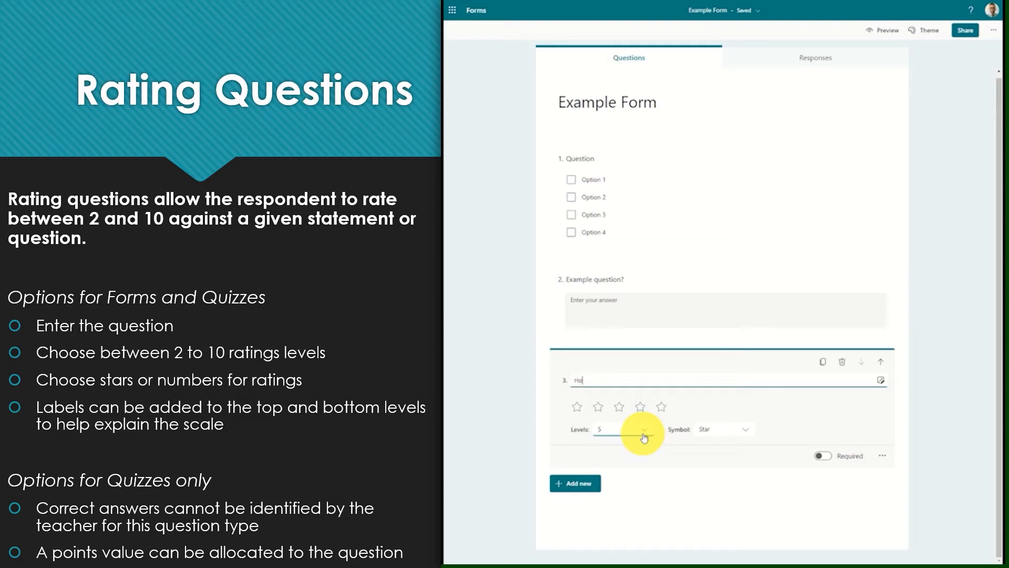
pyautogui.write('How difficult do you find forms to use?')
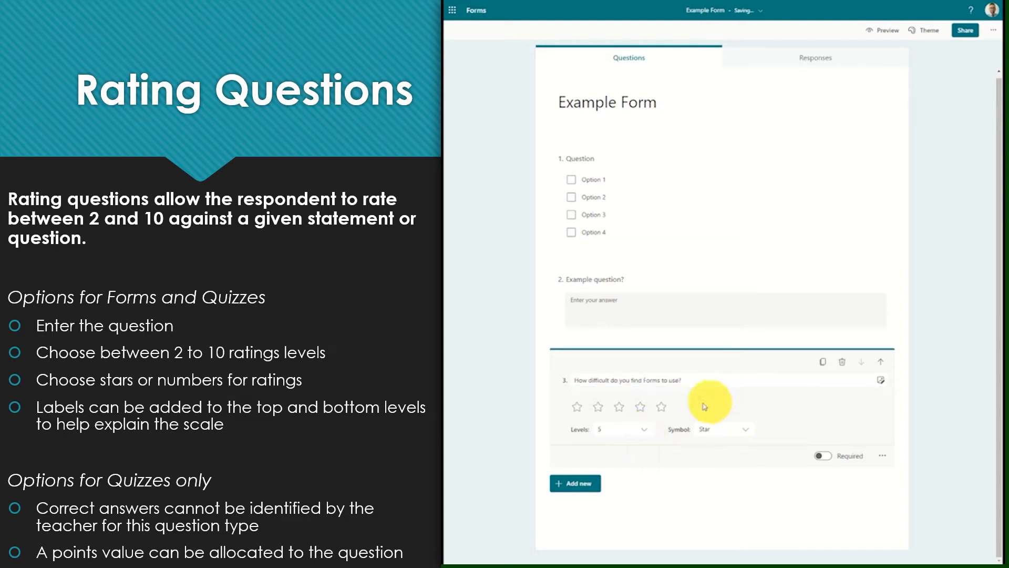
pyautogui.click(606, 429)
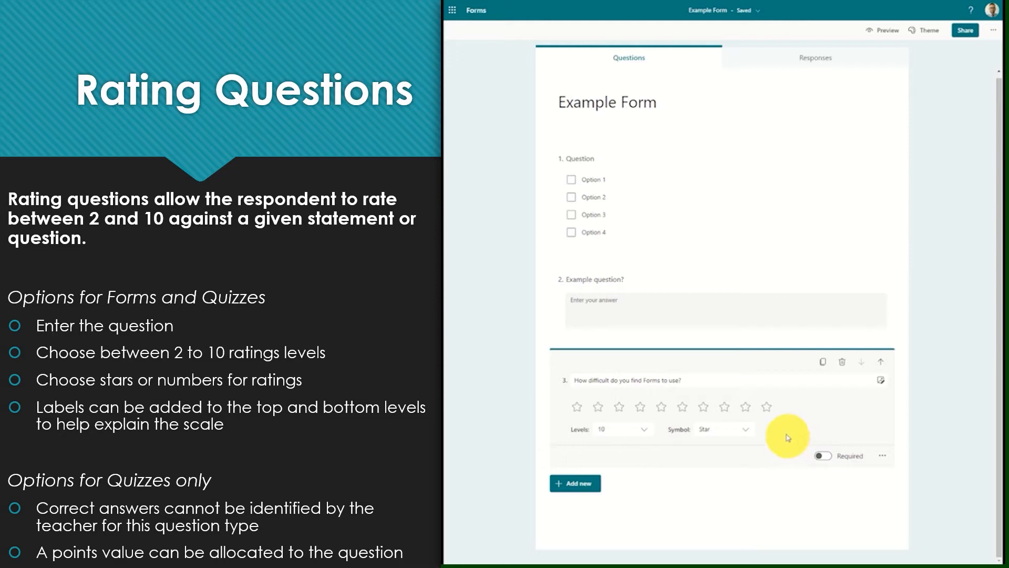
pyautogui.click(722, 429)
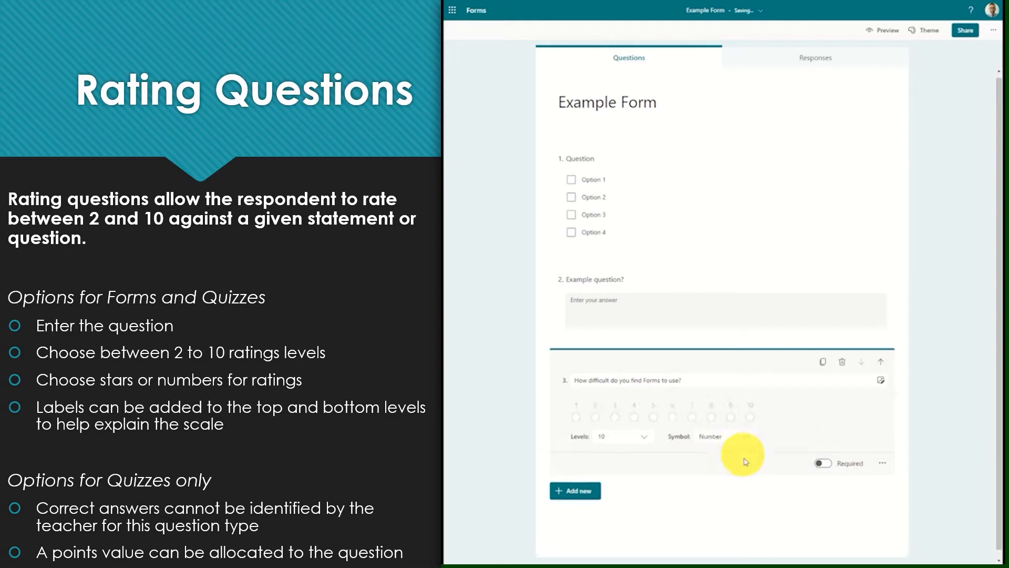
pyautogui.click(883, 462)
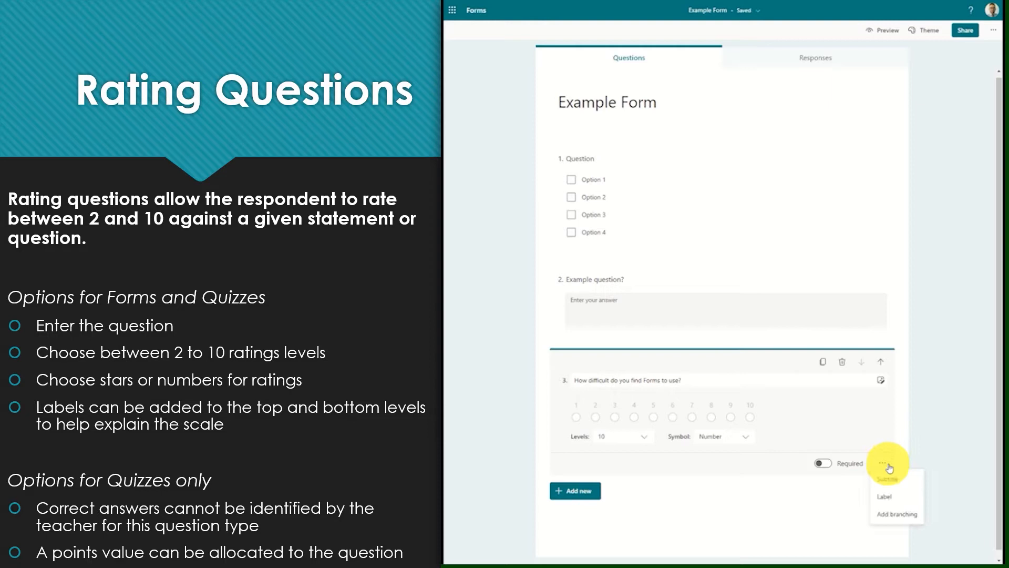
pyautogui.click(883, 495)
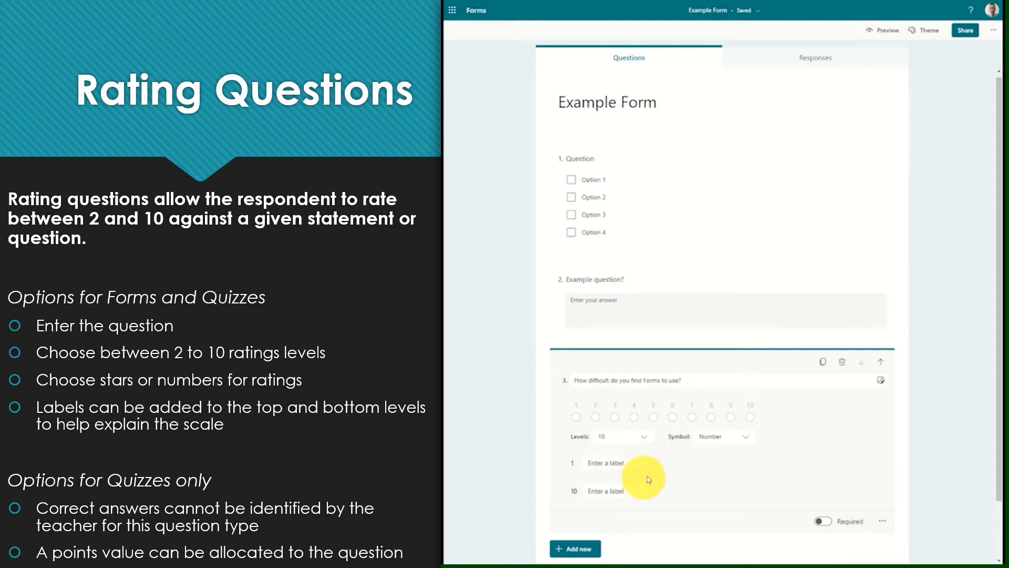
pyautogui.write('Very difficult')
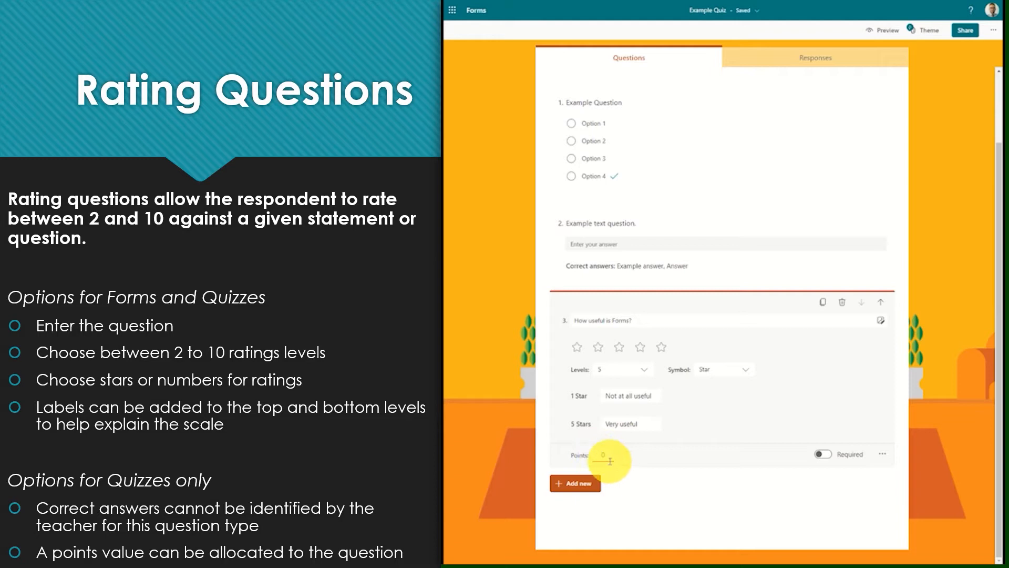
pyautogui.moveTo(618, 458)
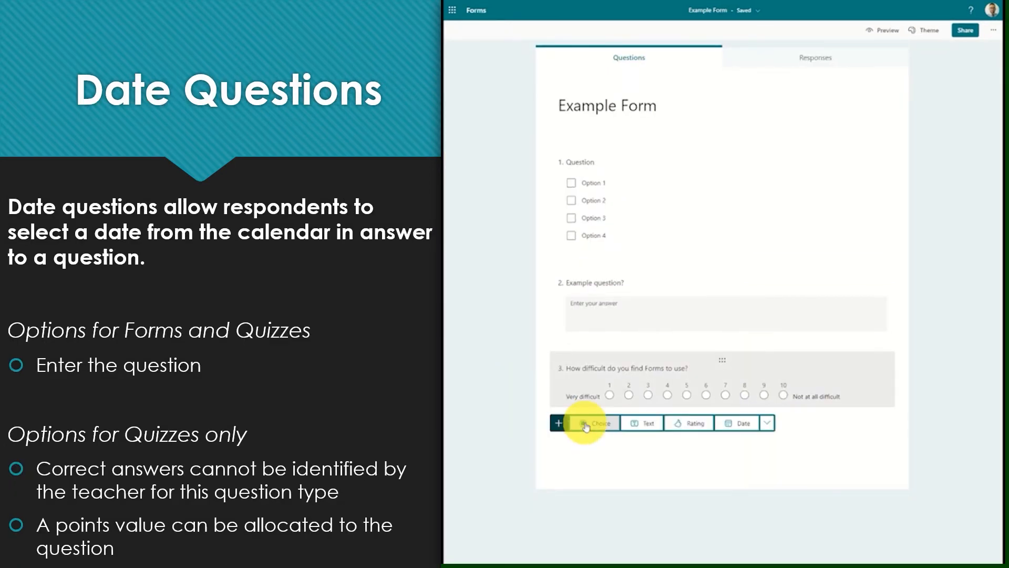
# Add a date question titled 'When is your birthday?' after the rating question.
pyautogui.click(738, 422)
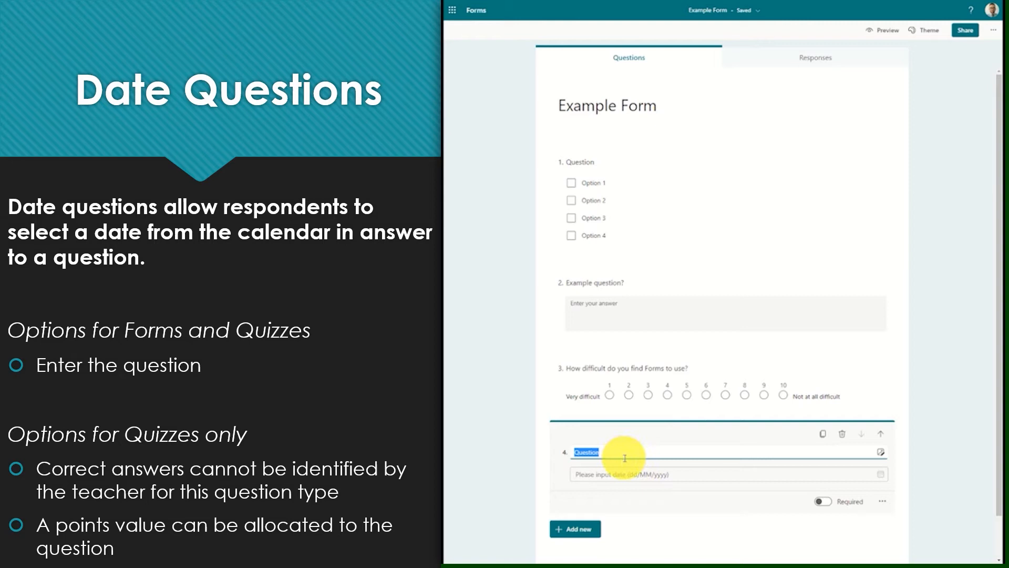
pyautogui.write('When is your birthday?')
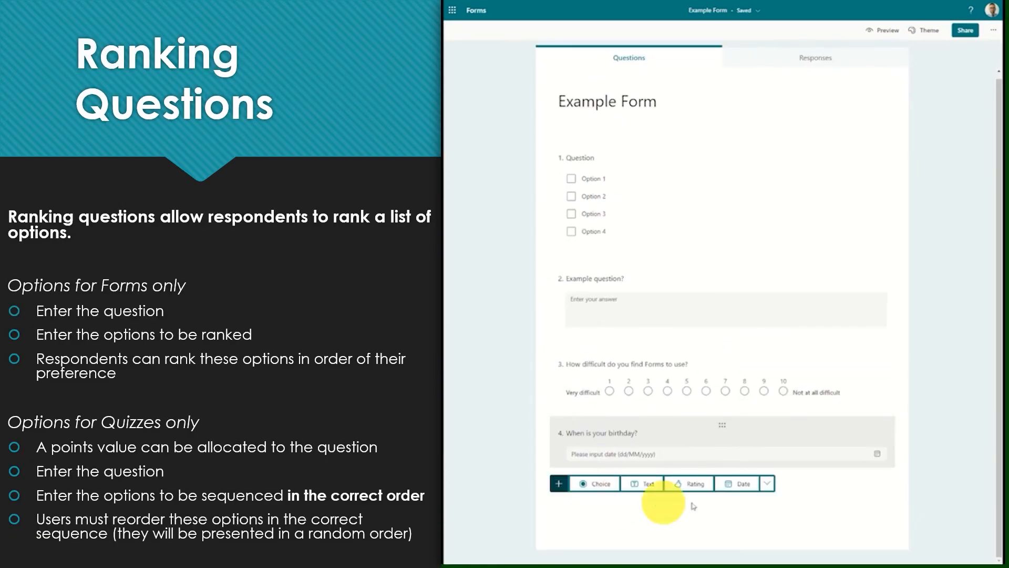
# Add a ranking question listing Barcelona, Rome, Berlin and Paris for ordering.
pyautogui.click(765, 483)
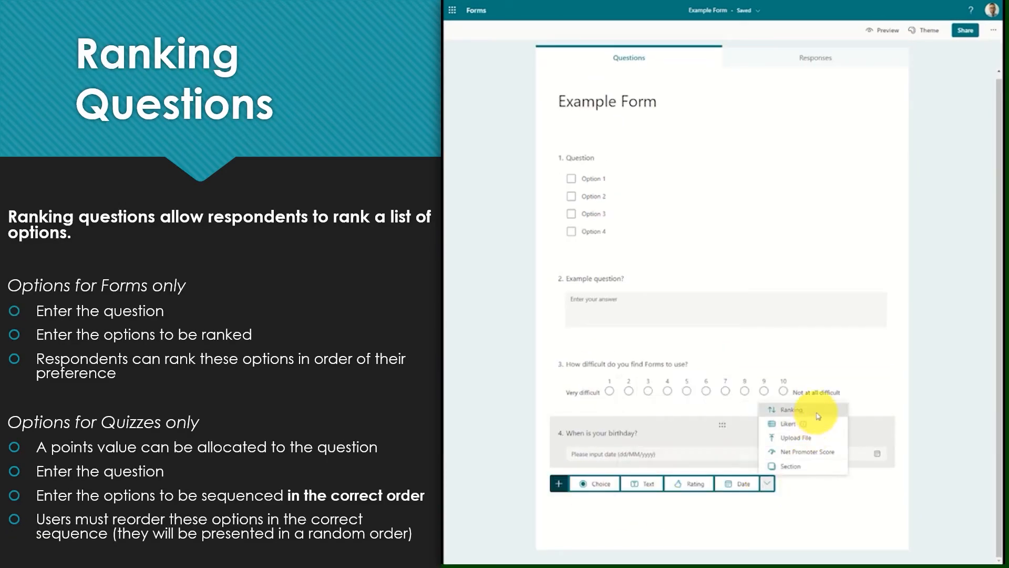
pyautogui.click(788, 409)
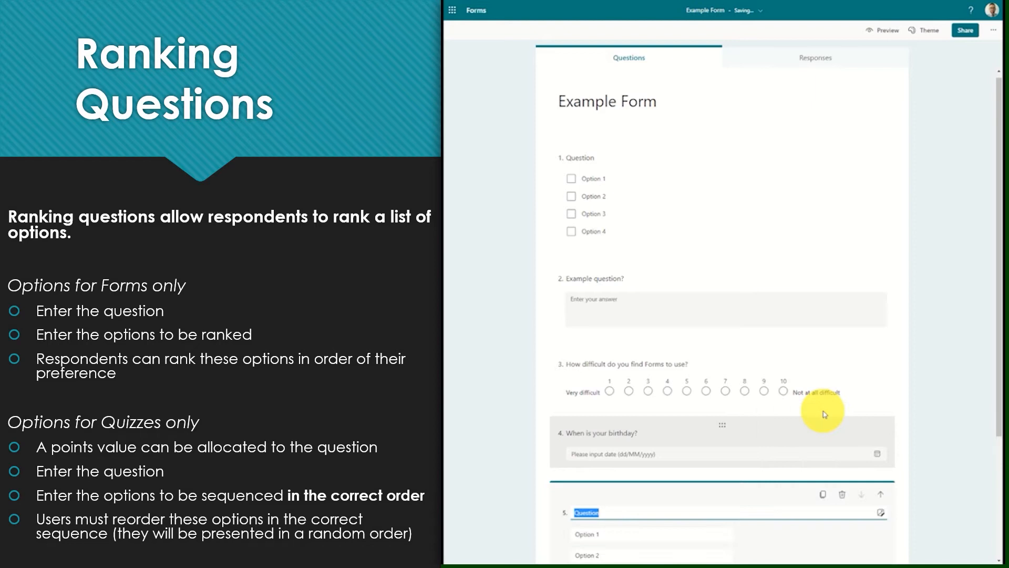
pyautogui.scroll(-3)
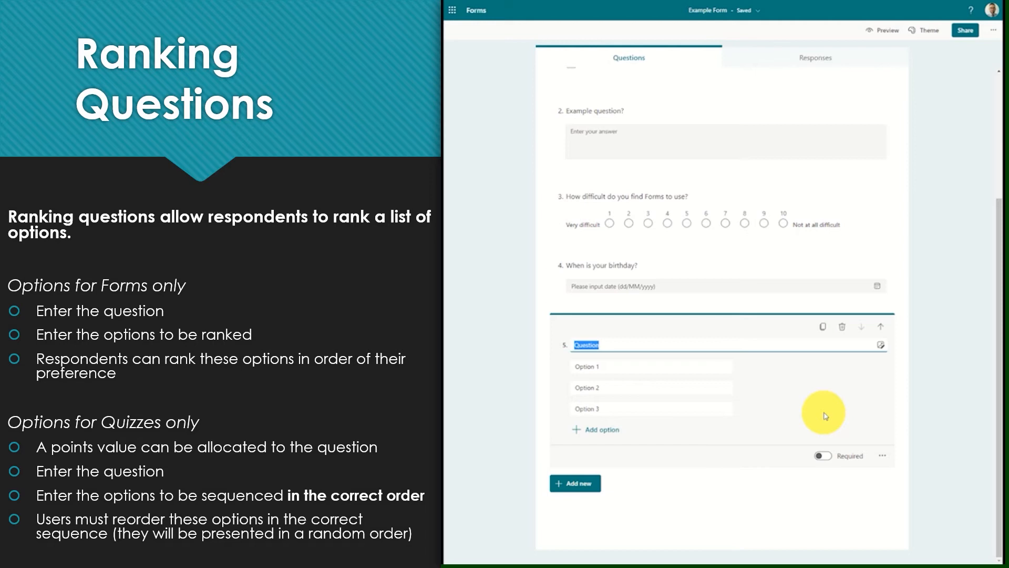
pyautogui.write('List these holiday d')
pyautogui.click(651, 367)
pyautogui.write('Barcelona')
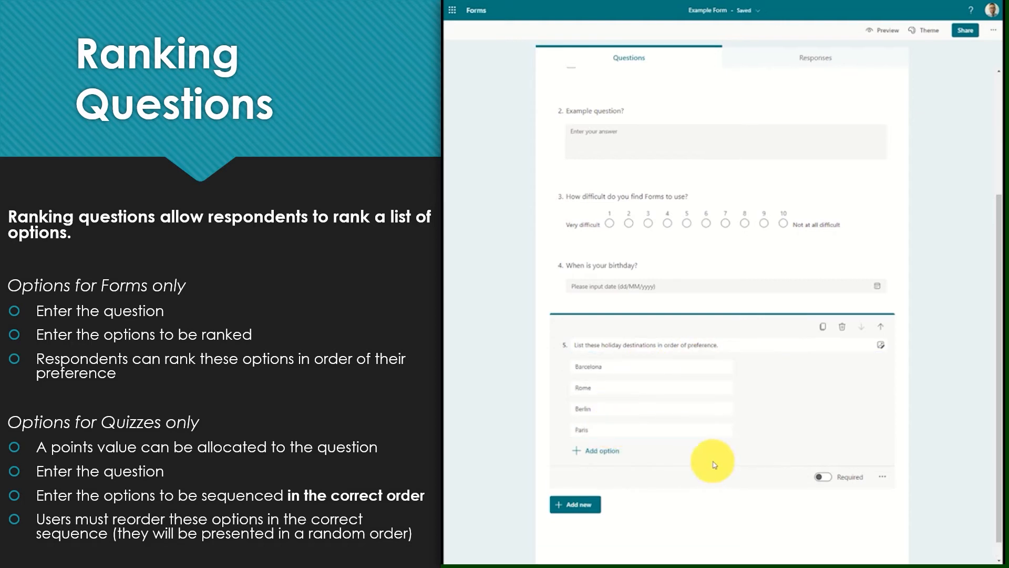
pyautogui.moveTo(692, 398)
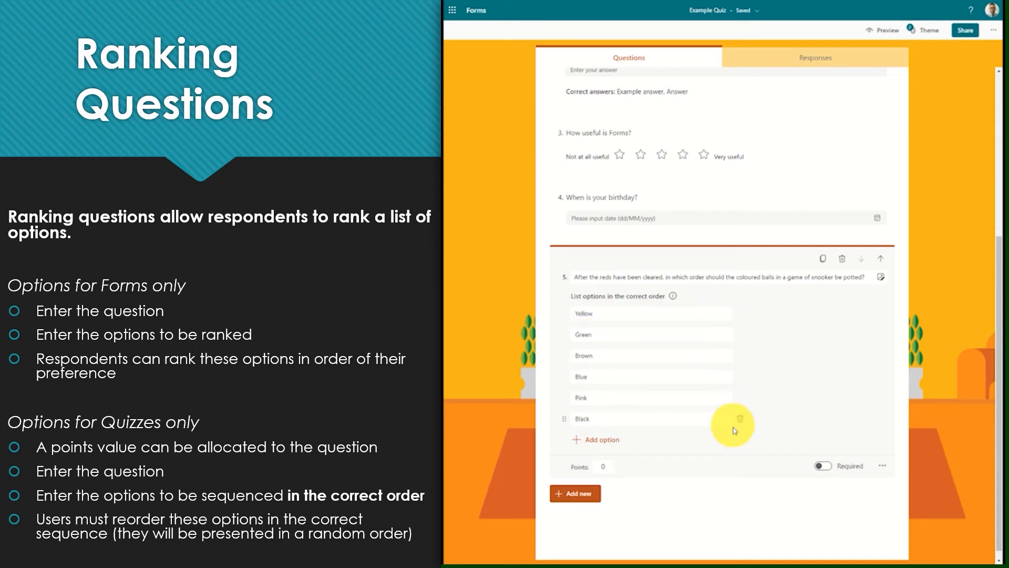
pyautogui.moveTo(772, 379)
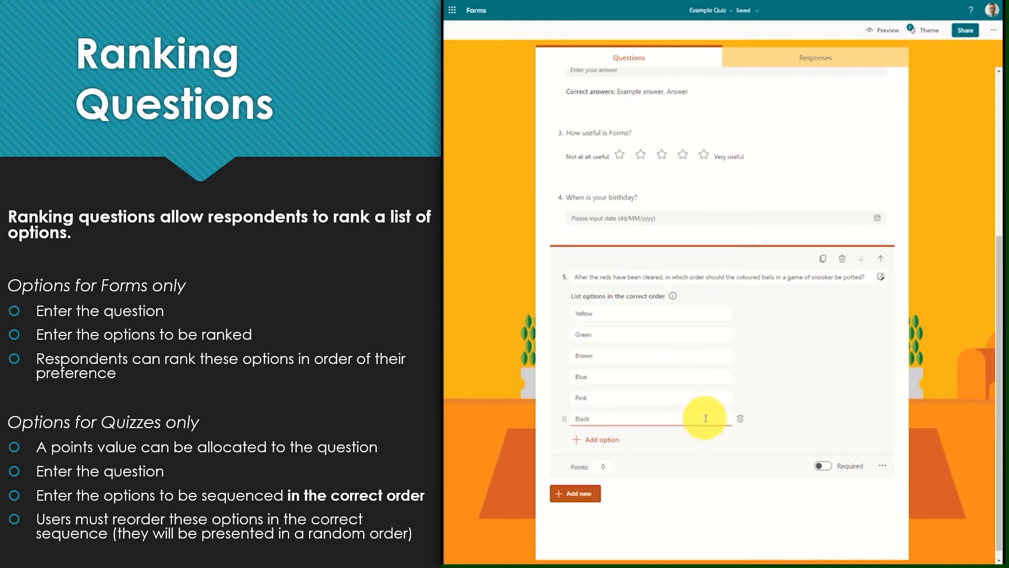
pyautogui.moveTo(684, 305)
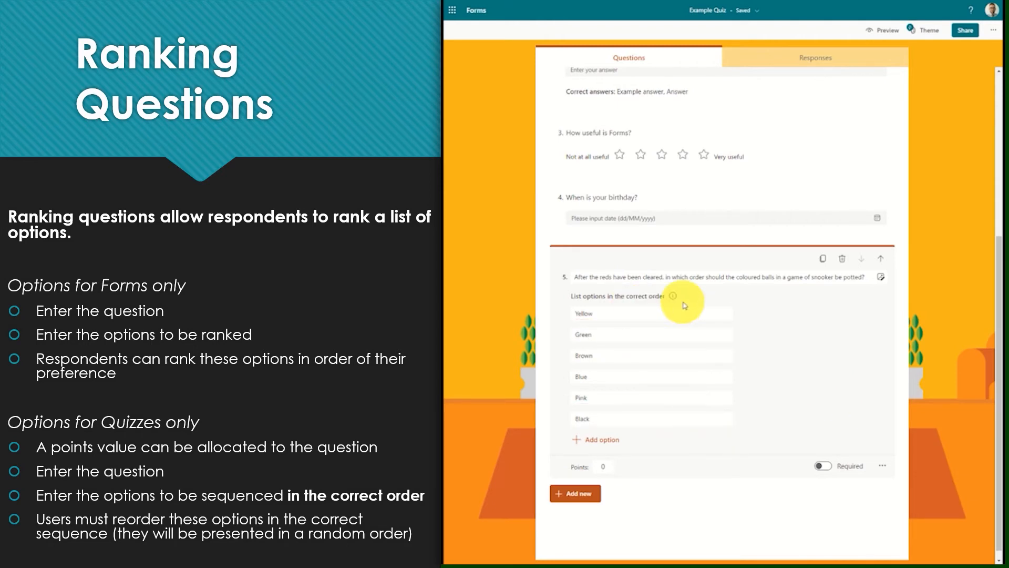
pyautogui.moveTo(779, 443)
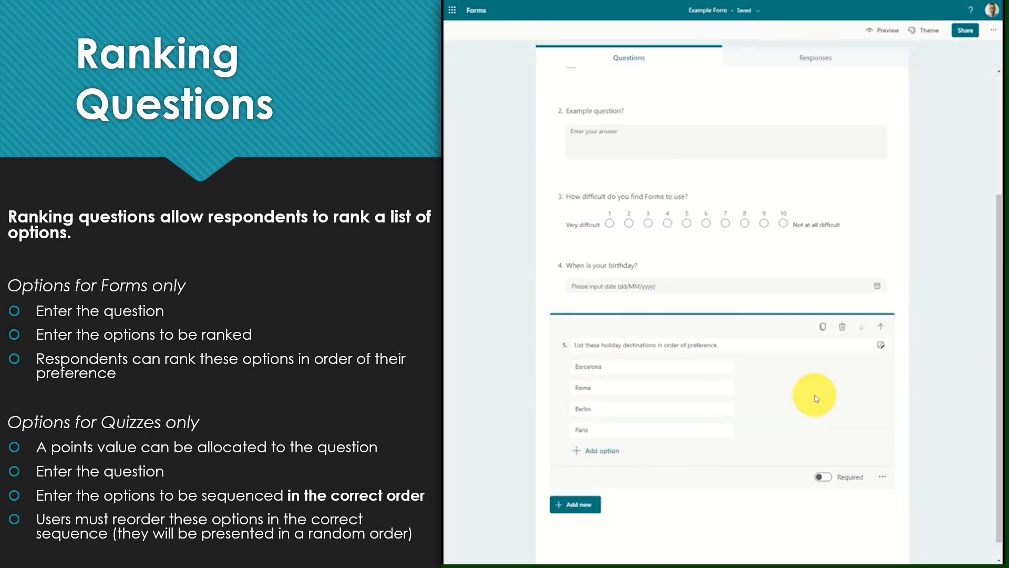
pyautogui.moveTo(801, 379)
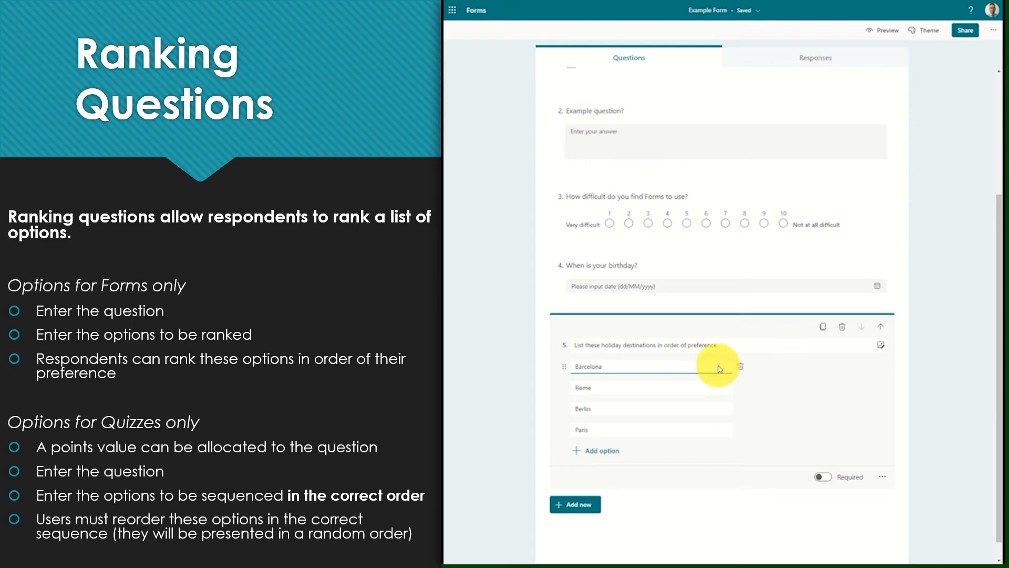
pyautogui.moveTo(702, 425)
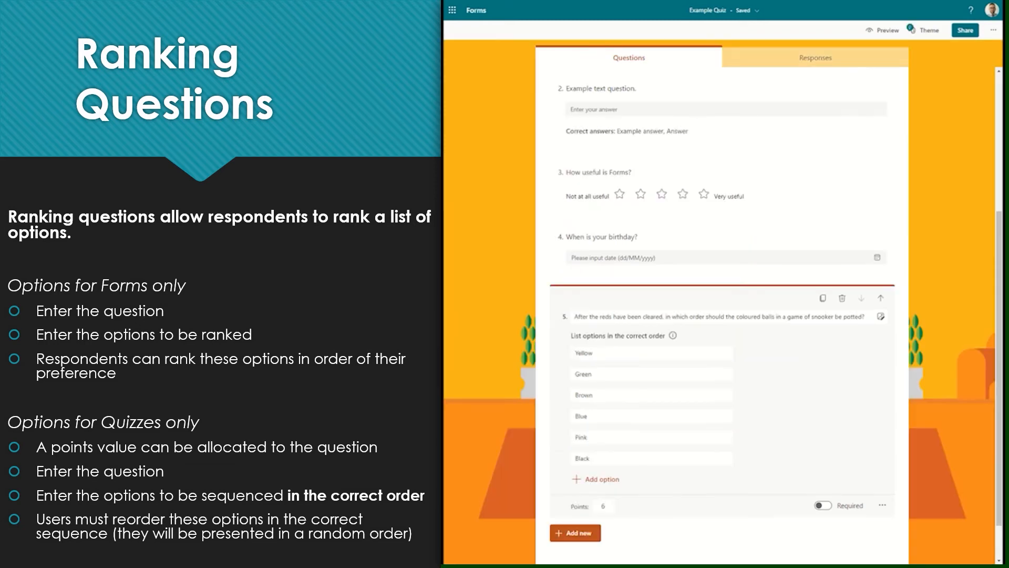
# Scroll down to the snooker ranking question's Points box.
pyautogui.scroll(-3)
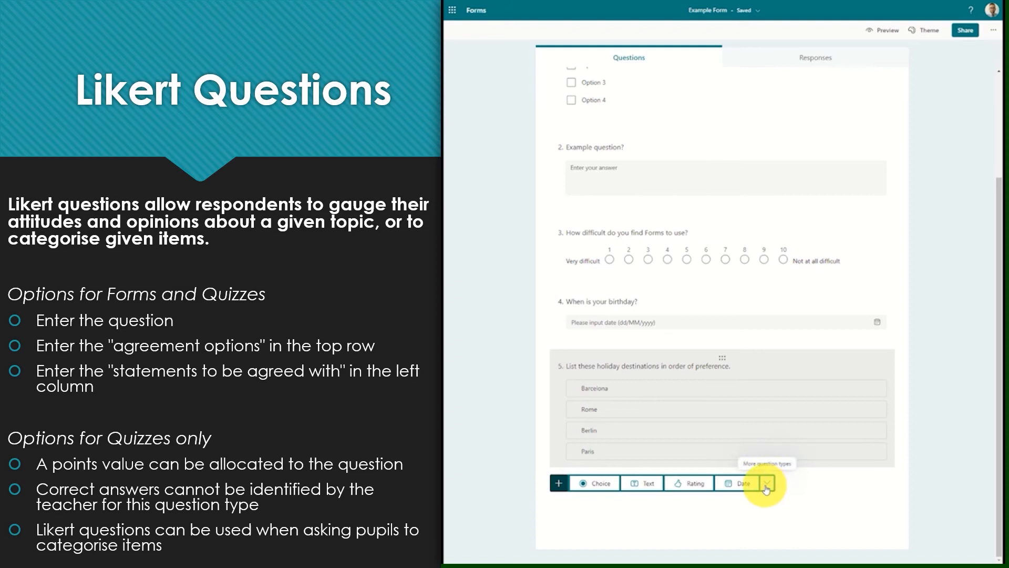
# Insert a Likert question from the additional question types list.
pyautogui.click(766, 482)
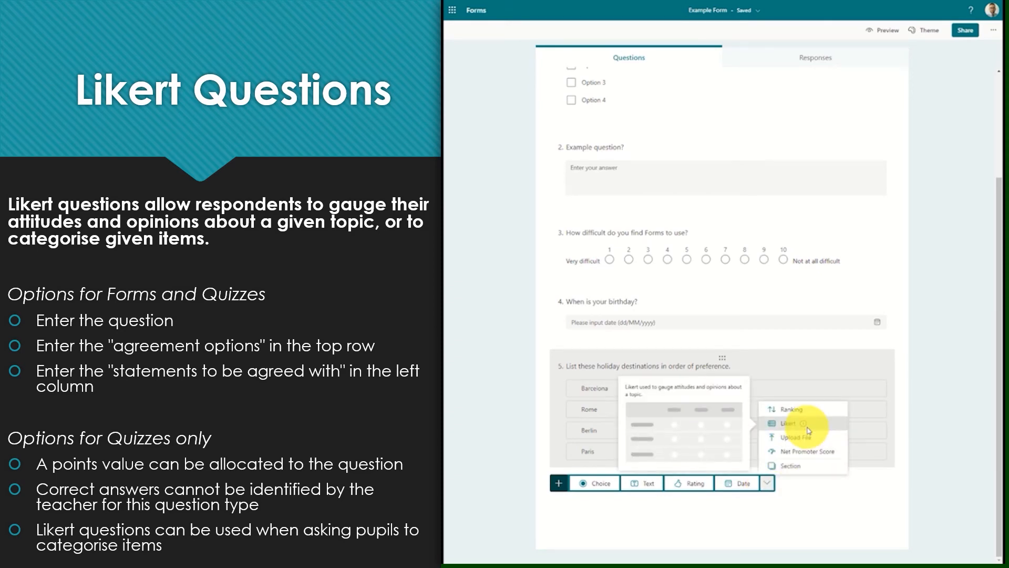
pyautogui.click(789, 422)
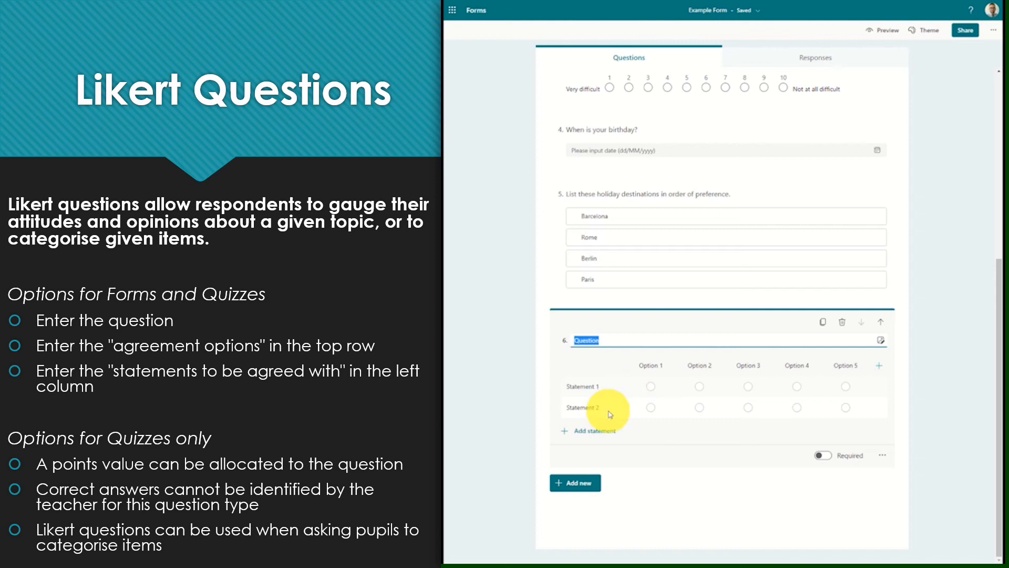
pyautogui.moveTo(652, 399)
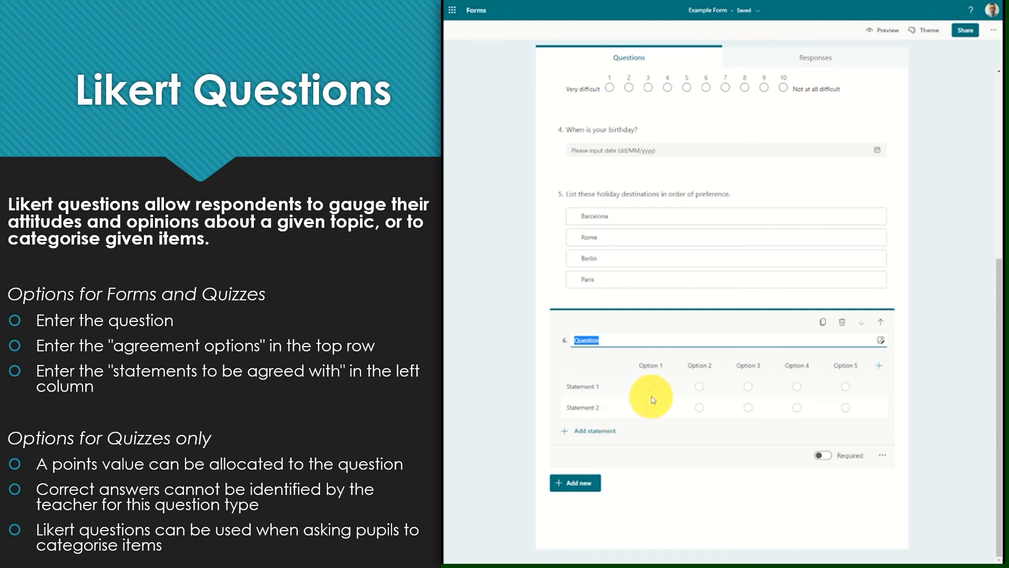
pyautogui.moveTo(861, 395)
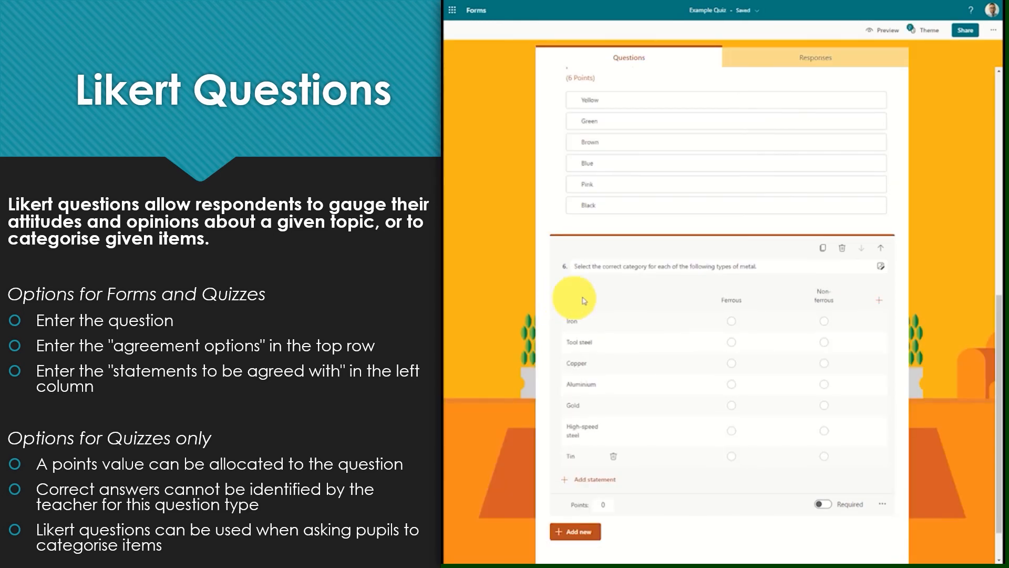
pyautogui.moveTo(620, 513)
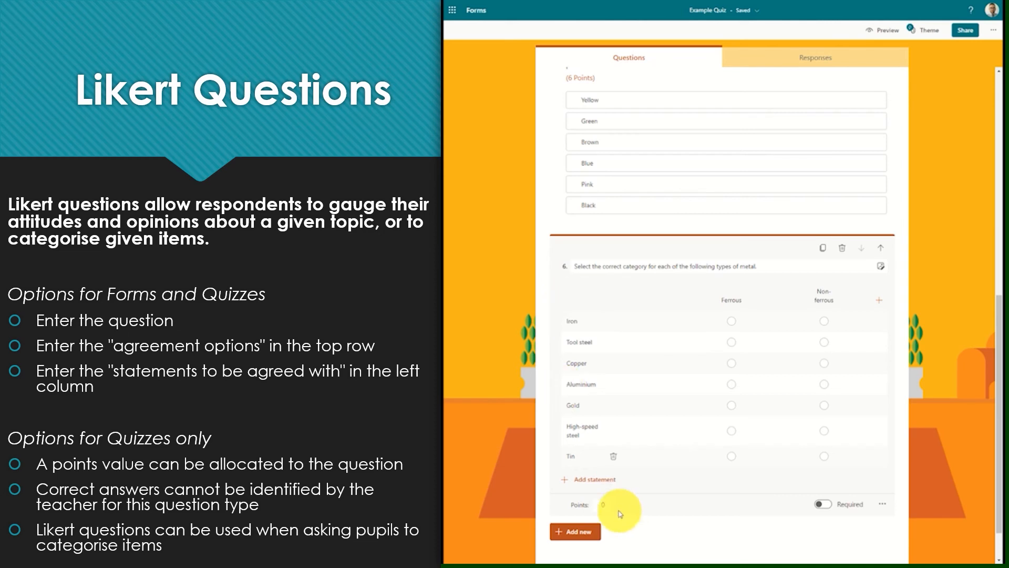
# Set a points value on the quiz's Ferrous/Non-ferrous metals Likert question.
pyautogui.click(601, 504)
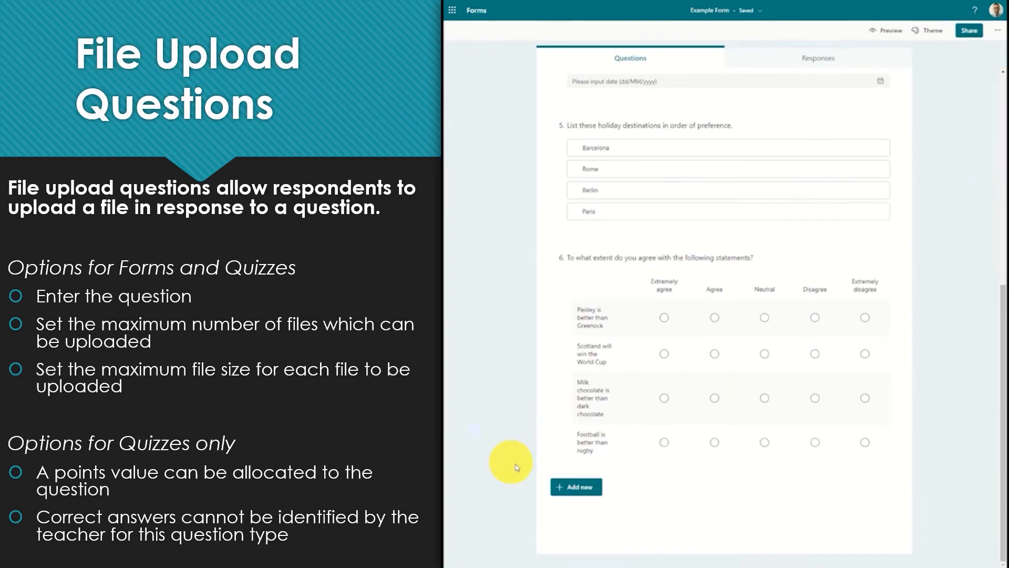
# Add an Upload File question as question 7, accepting the OneDrive folder notice.
pyautogui.click(575, 486)
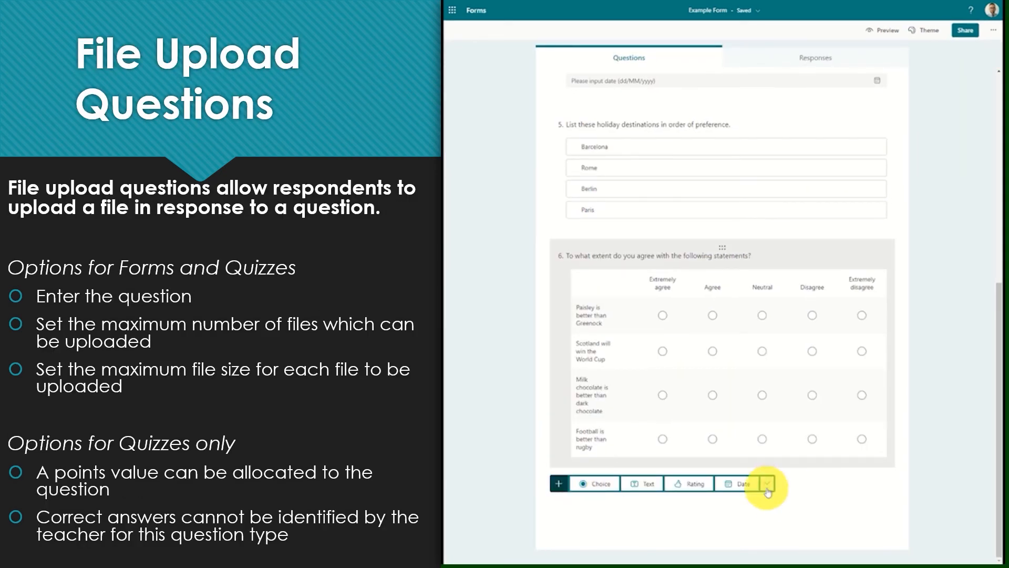
pyautogui.click(766, 484)
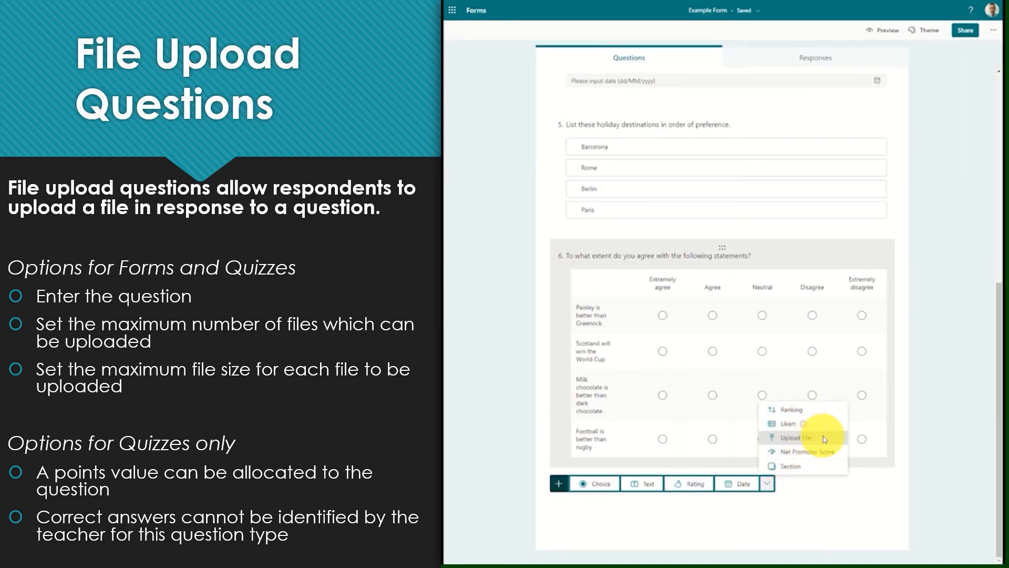
pyautogui.click(791, 438)
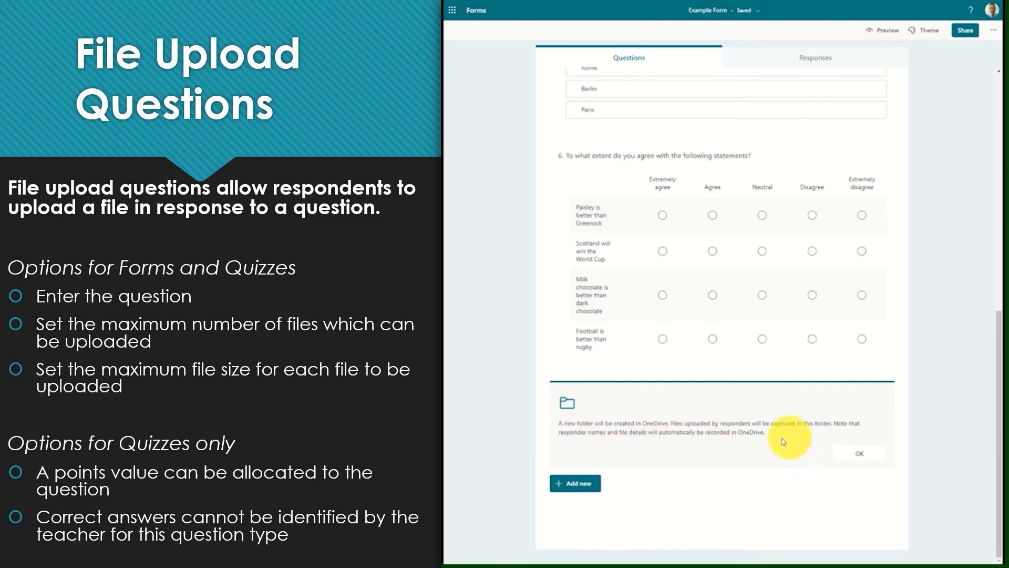
pyautogui.moveTo(812, 456)
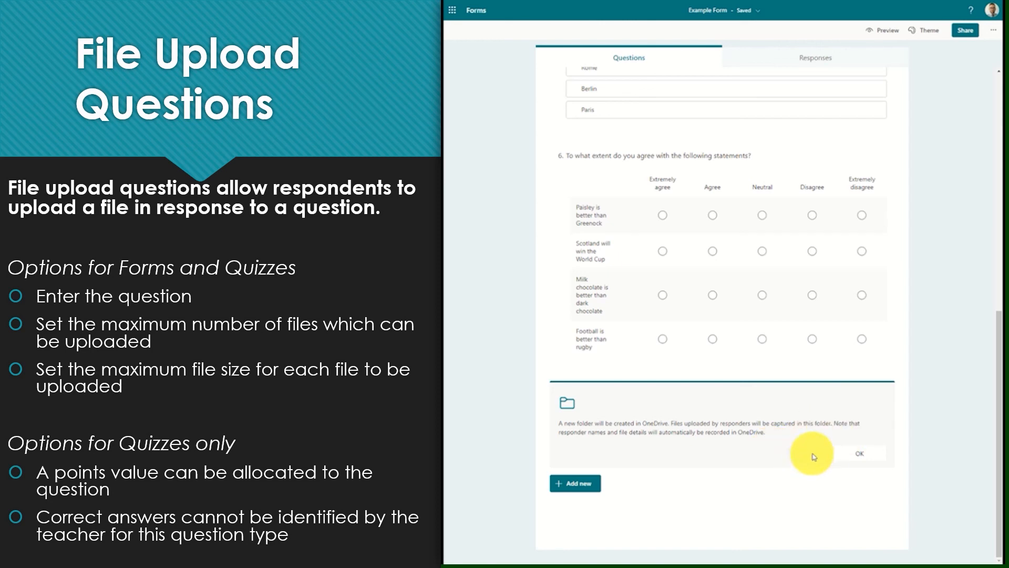
pyautogui.click(858, 453)
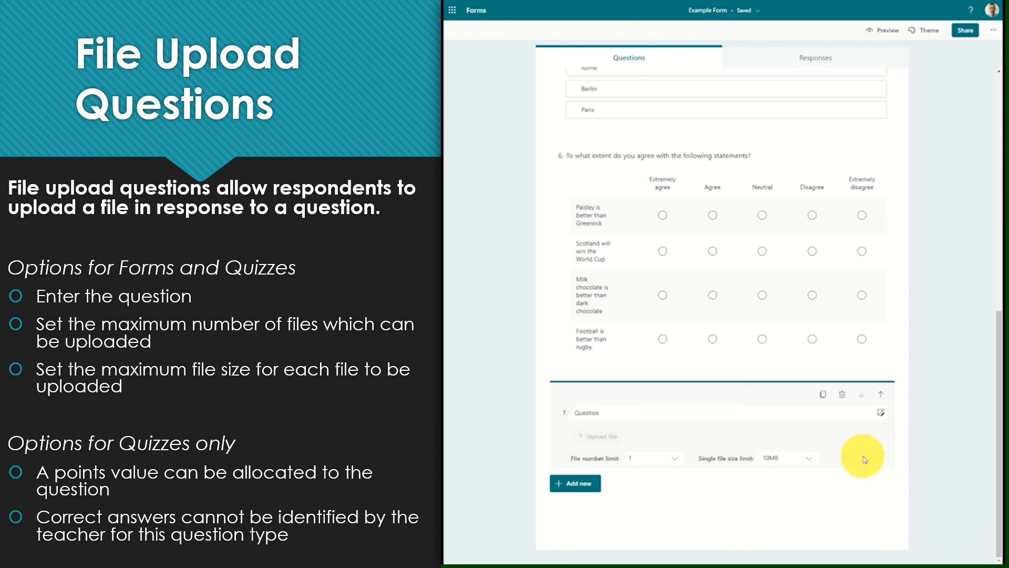
pyautogui.click(643, 413)
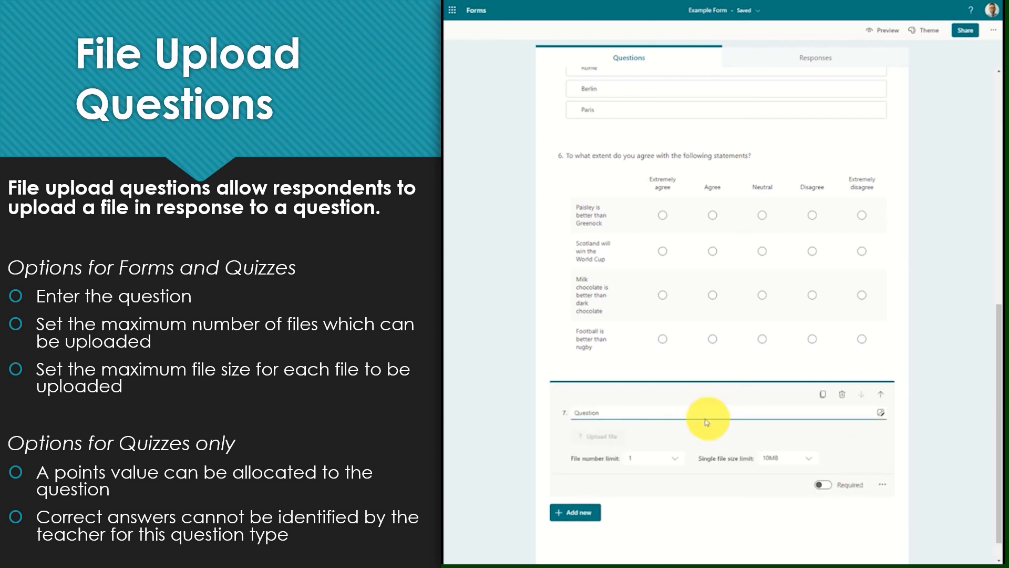
pyautogui.click(652, 457)
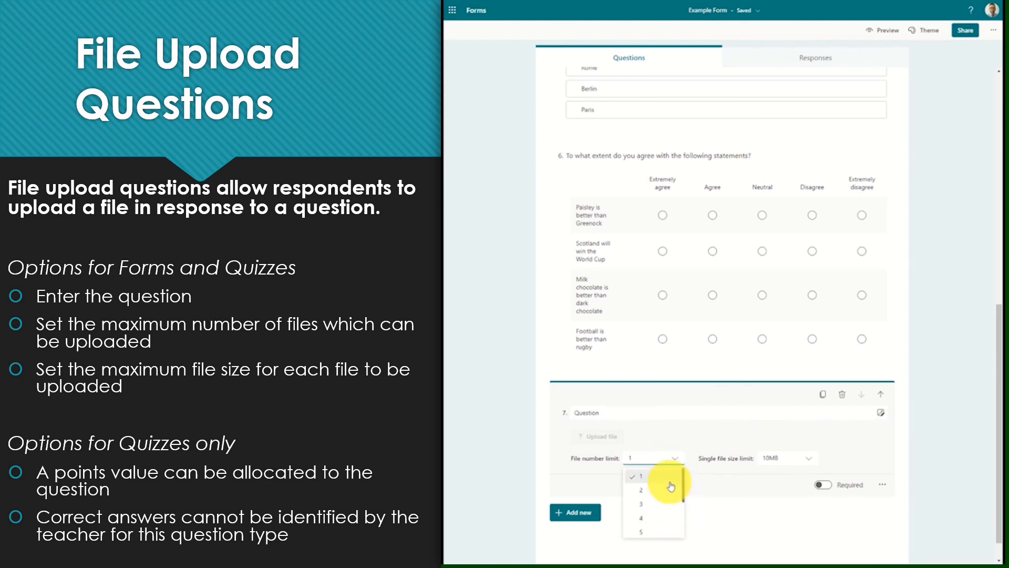
pyautogui.scroll(-3)
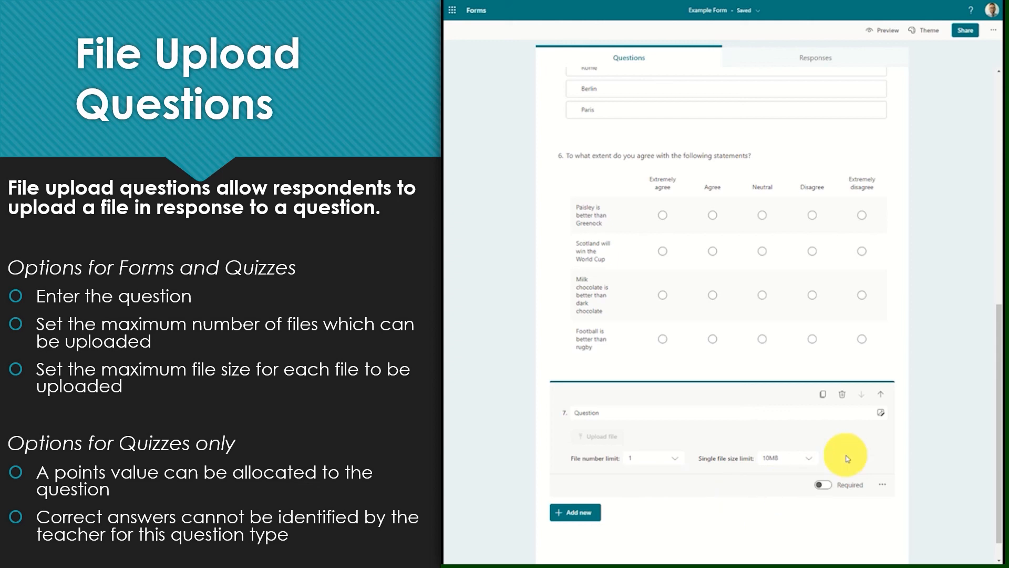
pyautogui.moveTo(814, 462)
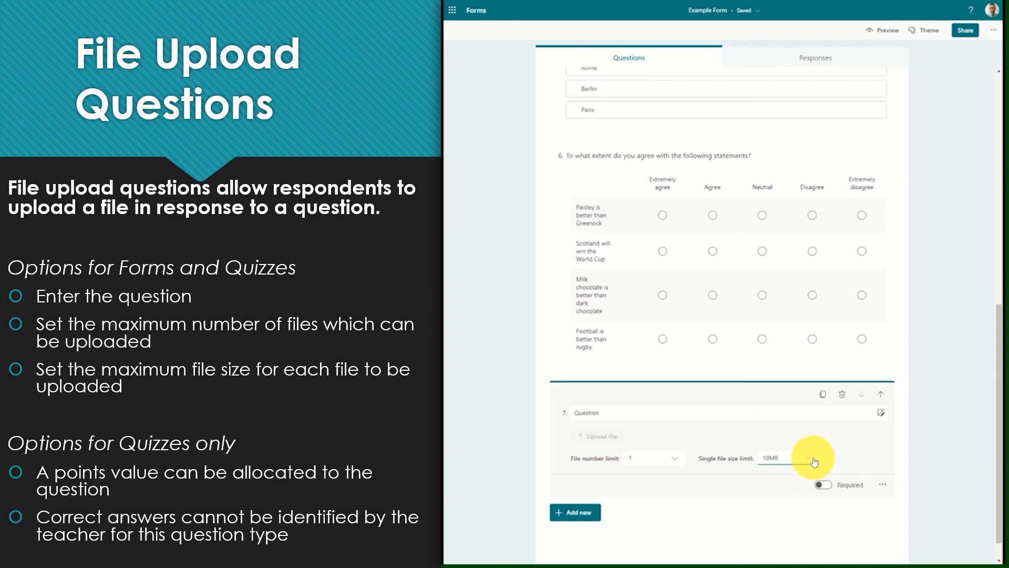
pyautogui.click(786, 457)
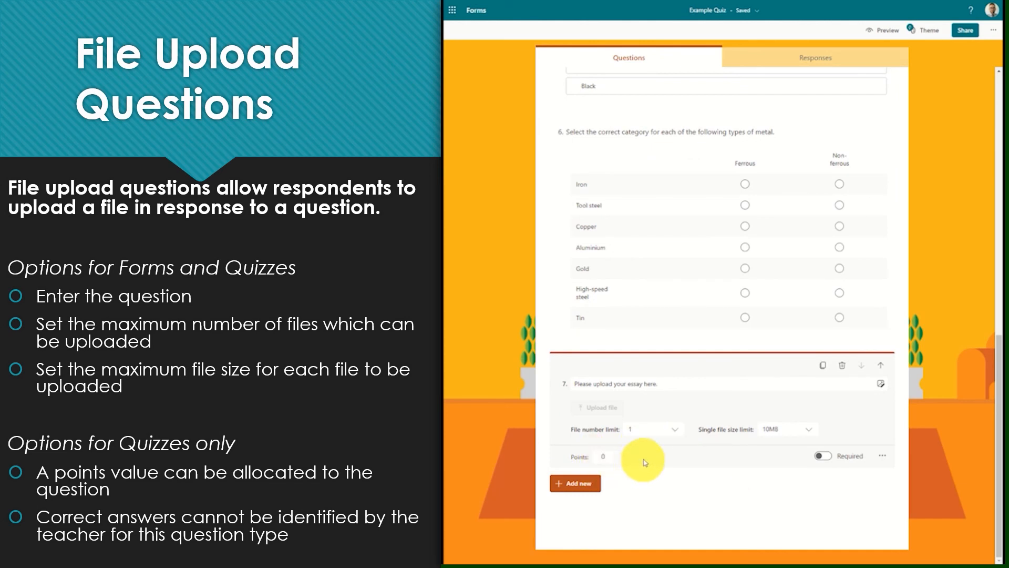
pyautogui.moveTo(648, 476)
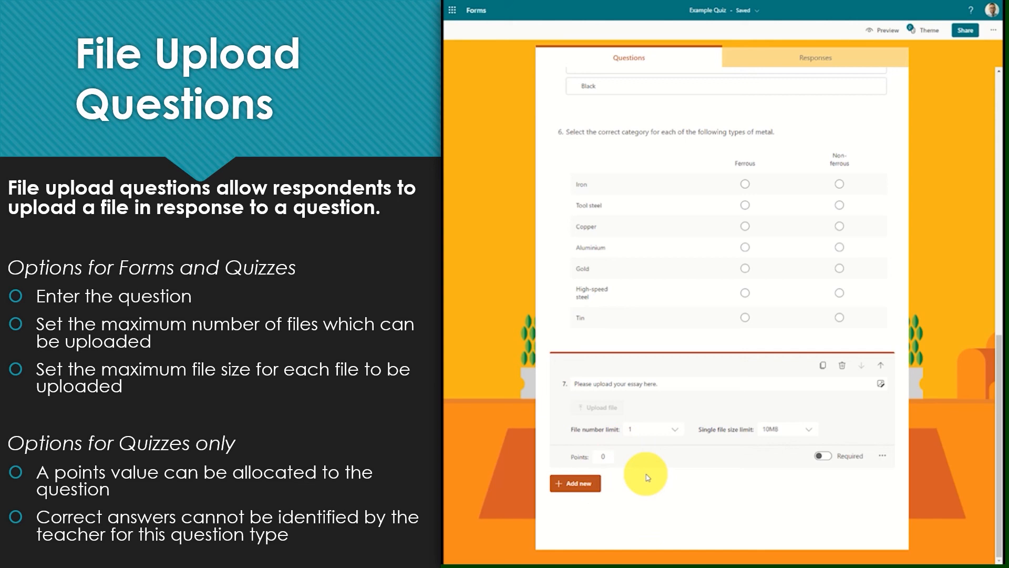